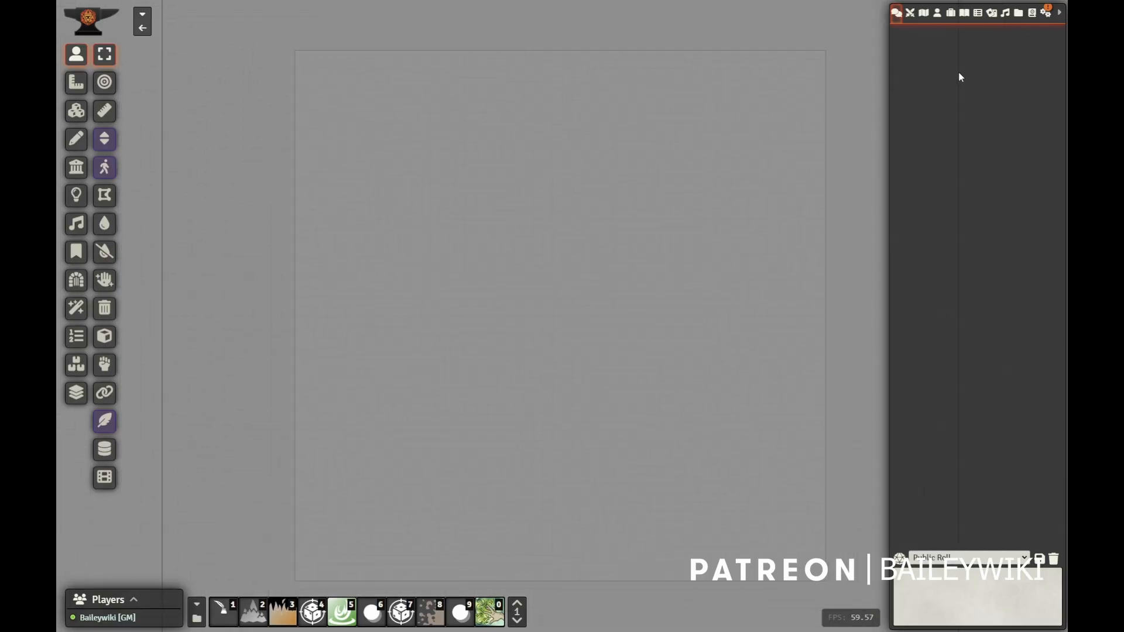
Browse the Actors sidebar into 00 NEW!! and Dwarvish Rooms Large for the castle room layout.
click(937, 12)
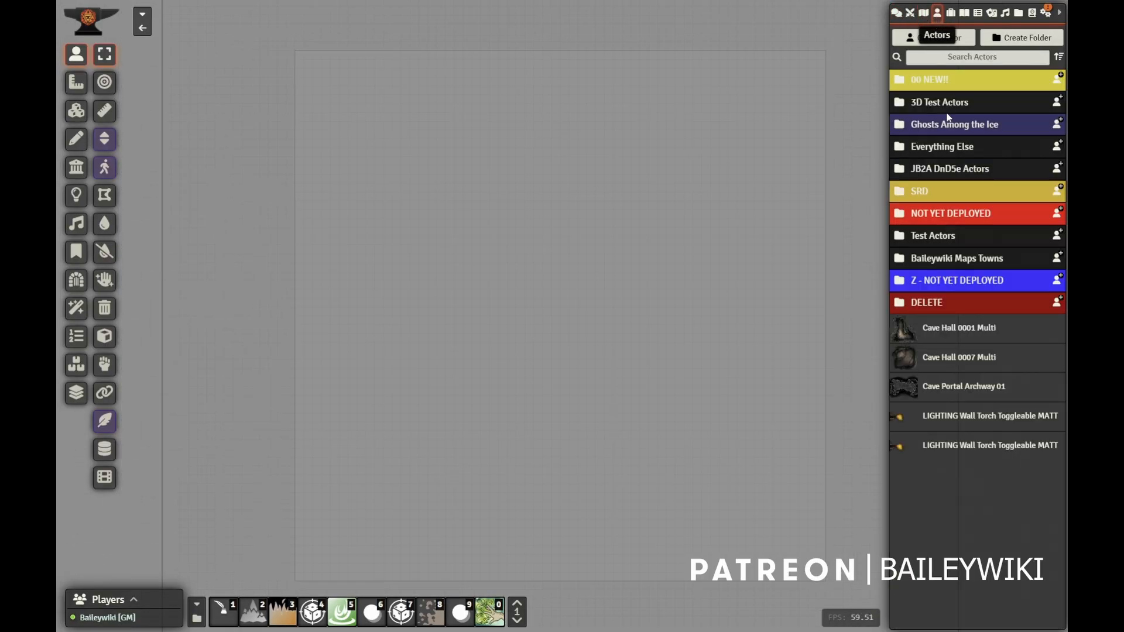
click(930, 80)
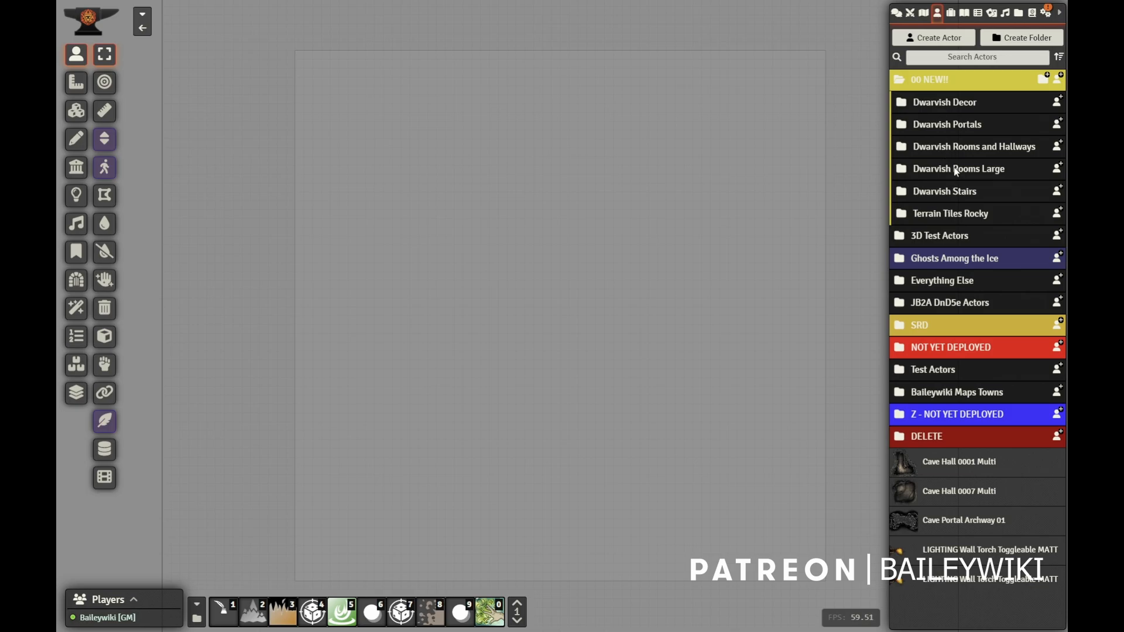
click(958, 168)
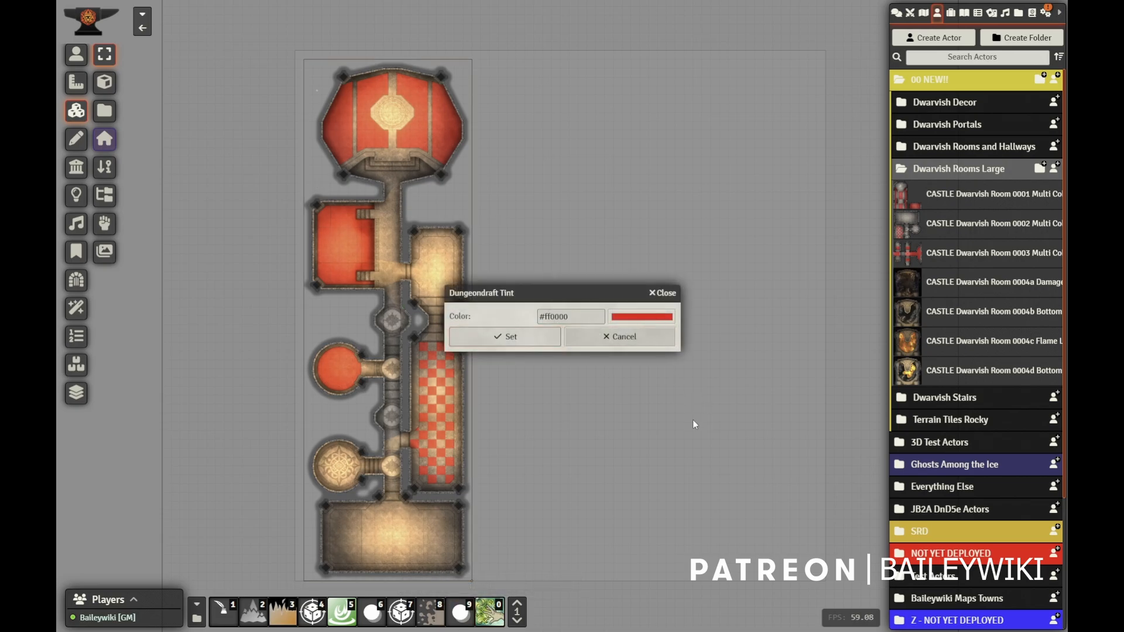
mouse_move(715, 419)
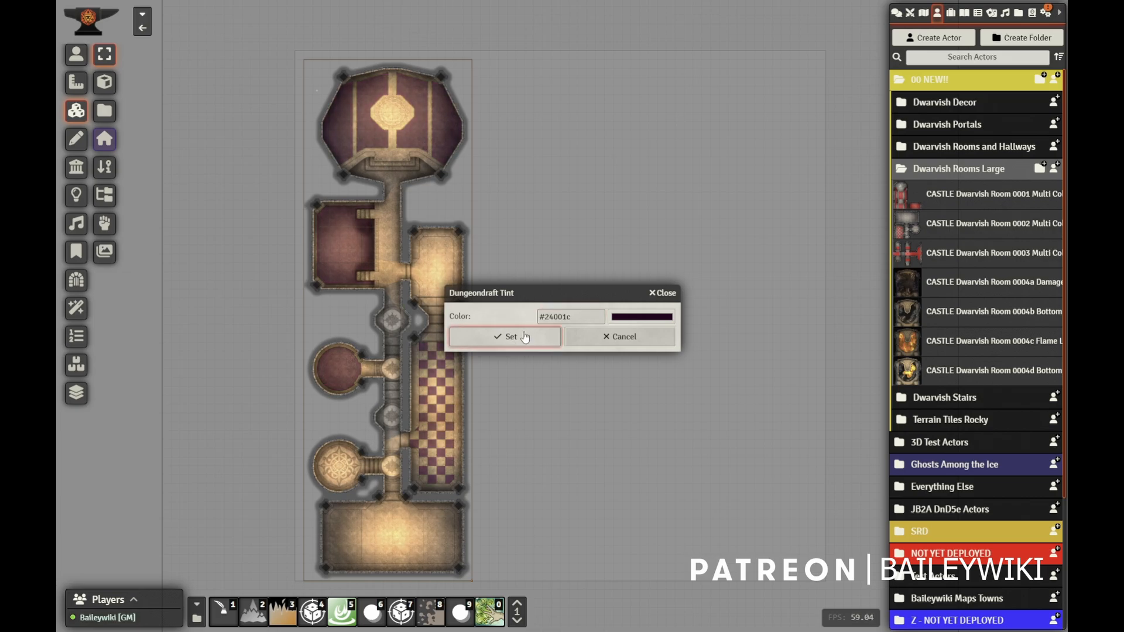
Apply the dark purple #24001c Dungeondraft tint to the castle rooms.
click(506, 337)
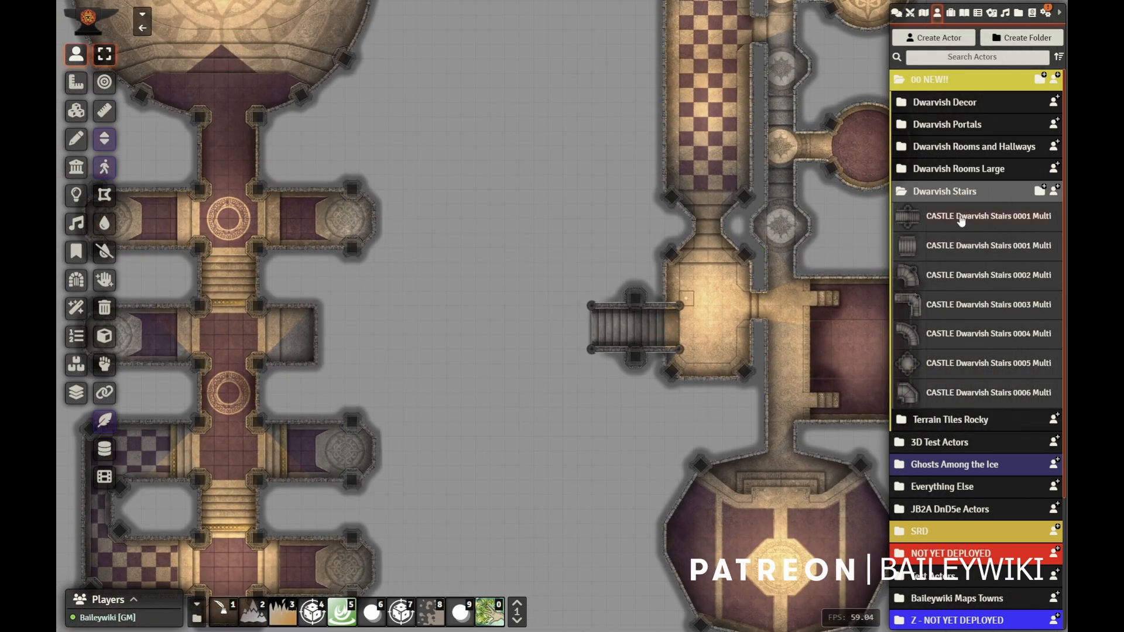
mouse_move(596, 298)
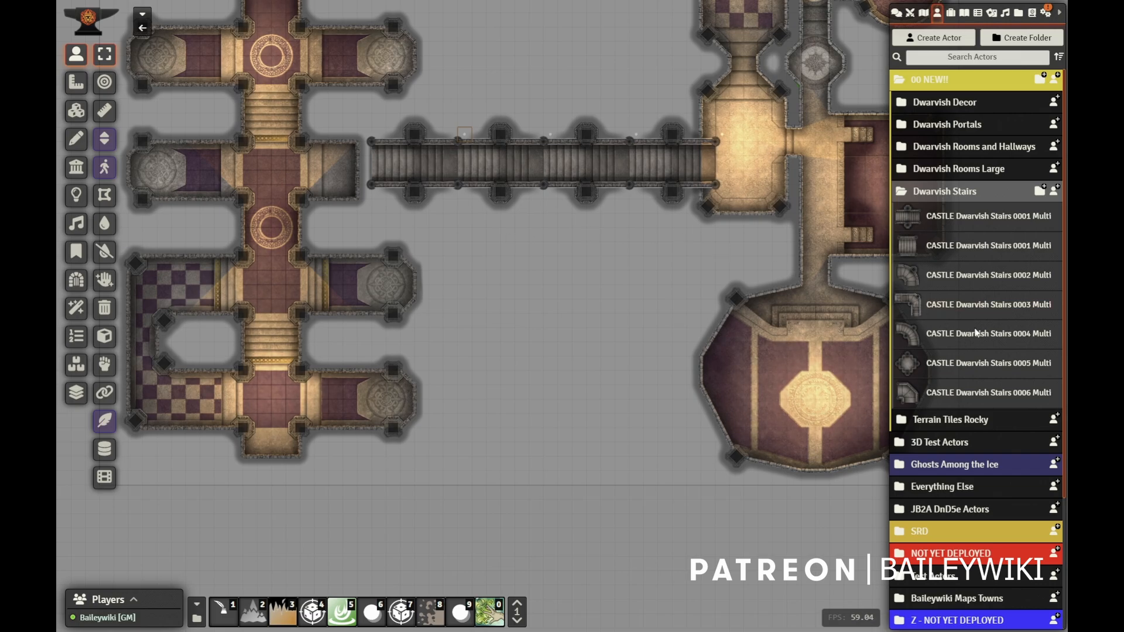
mouse_move(981, 215)
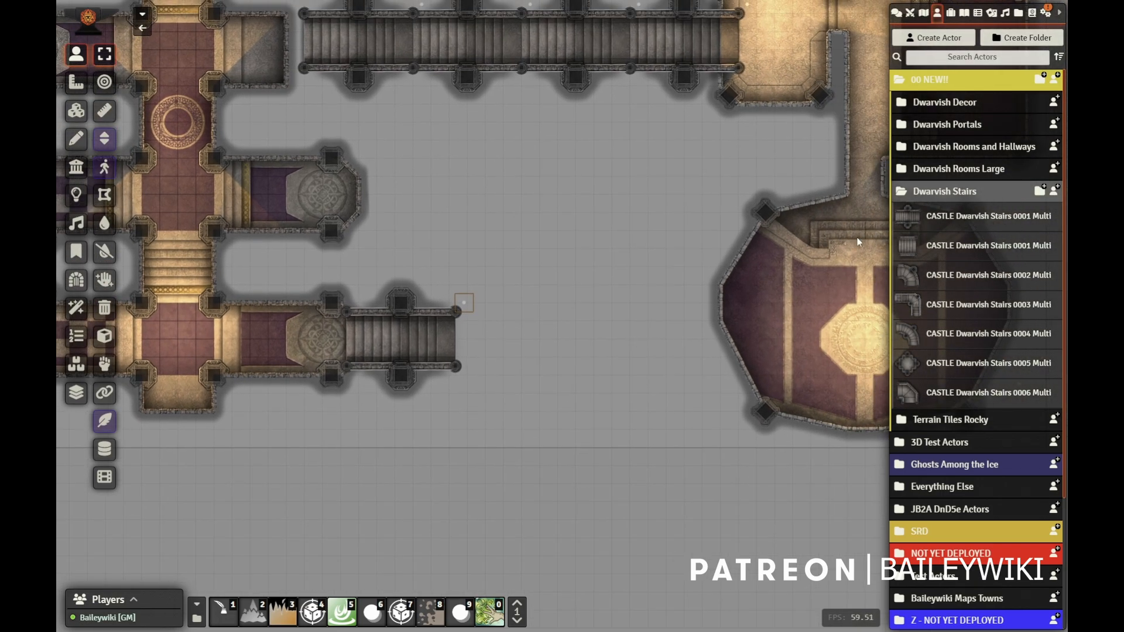
mouse_move(1001, 365)
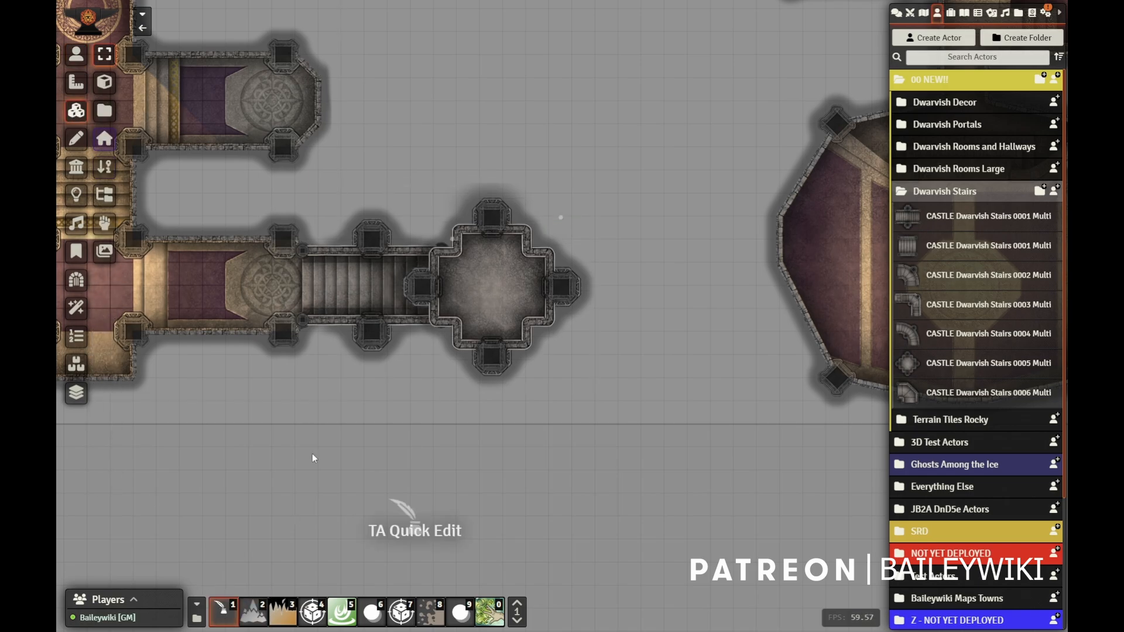
Place the round patterned room and extend a hallway tile to connect it to the grey chamber.
click(491, 286)
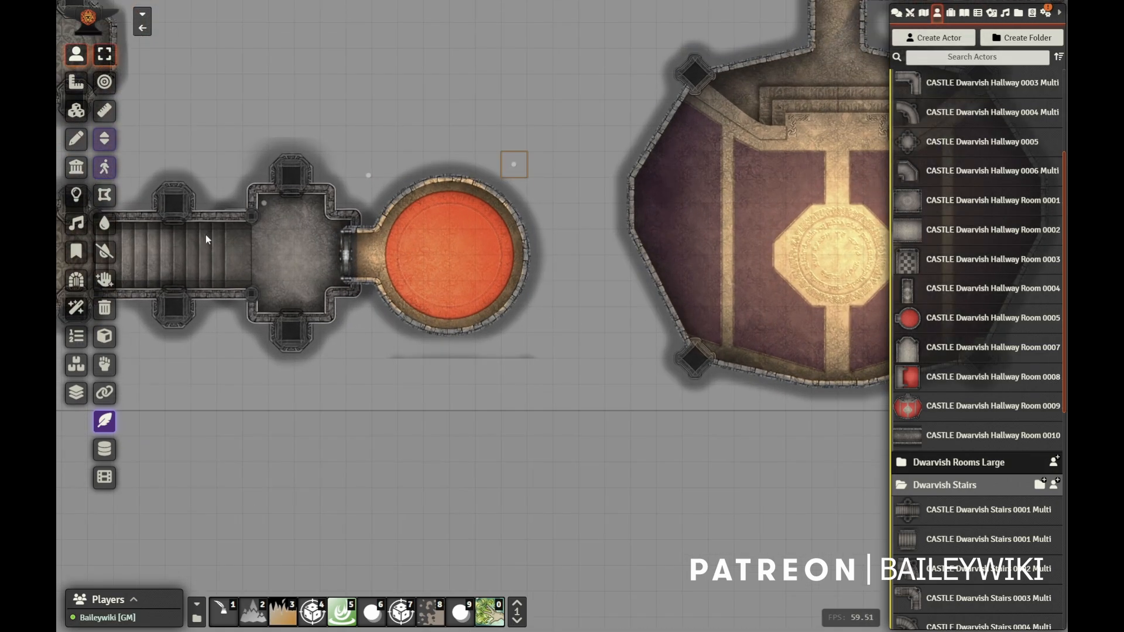
mouse_move(373, 305)
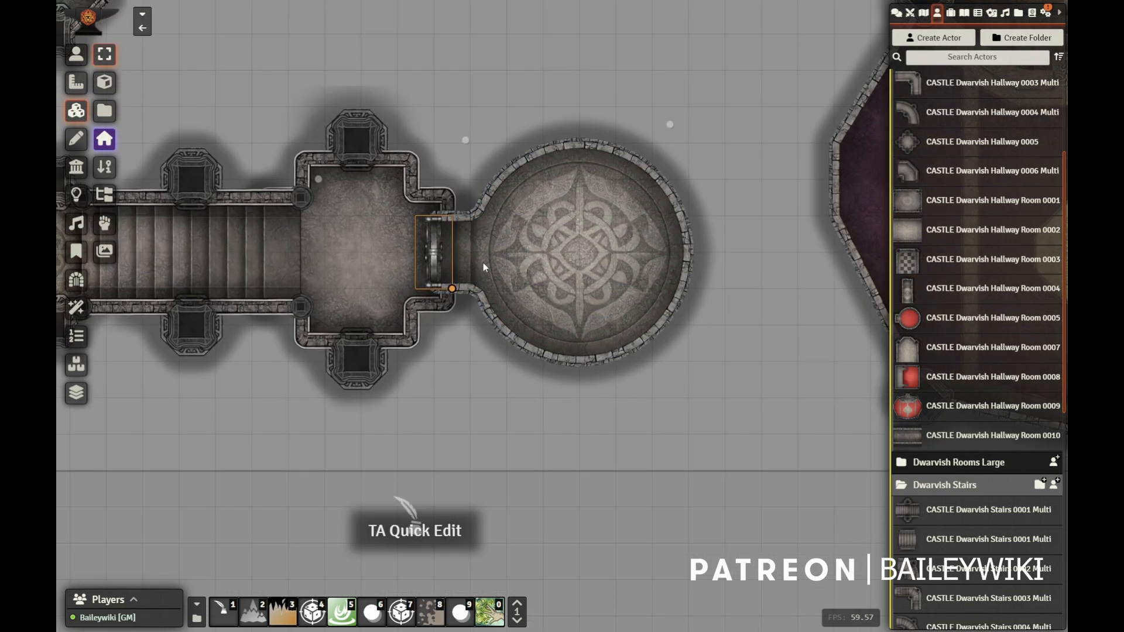
drag(437, 258, 378, 233)
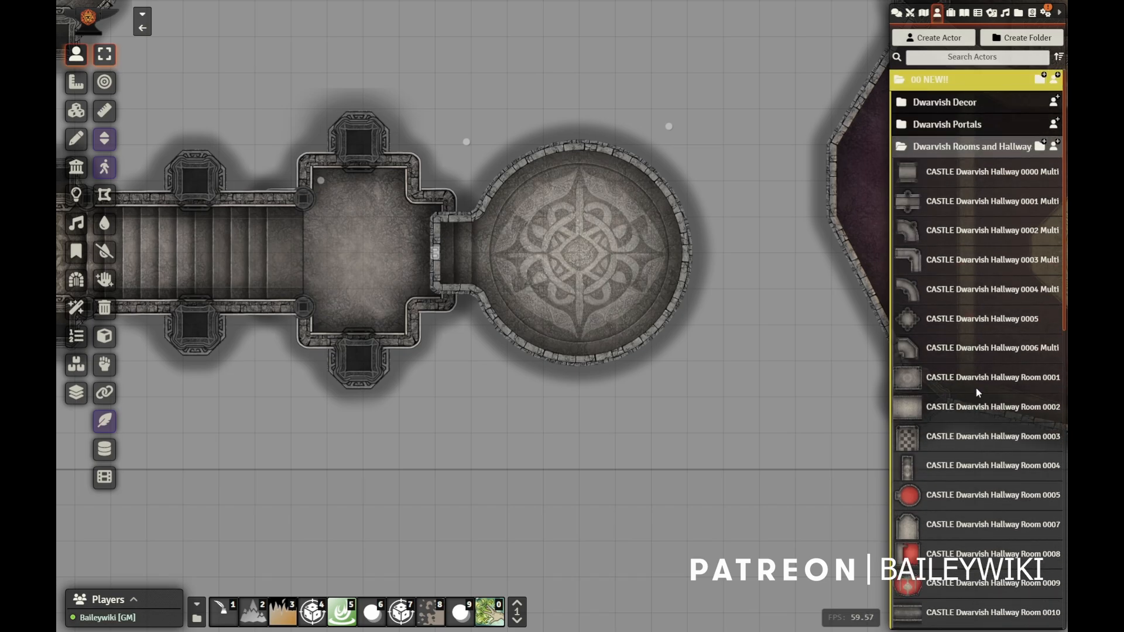
mouse_move(548, 114)
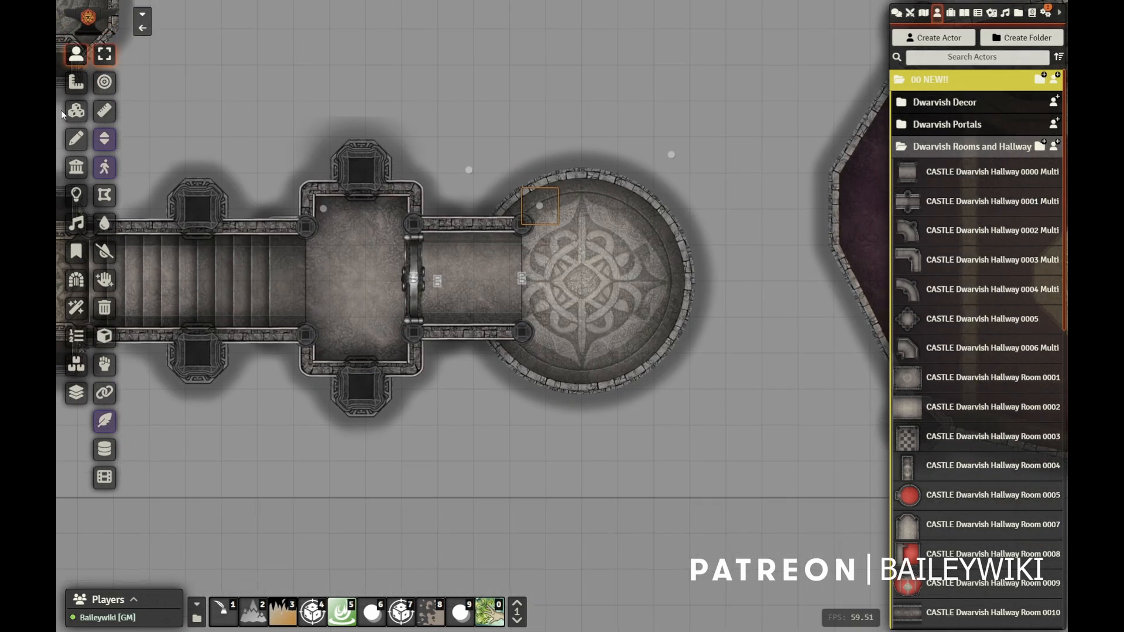
Inspect and delete the doorway tile between the grey chamber and hallway, then review the layout.
click(75, 110)
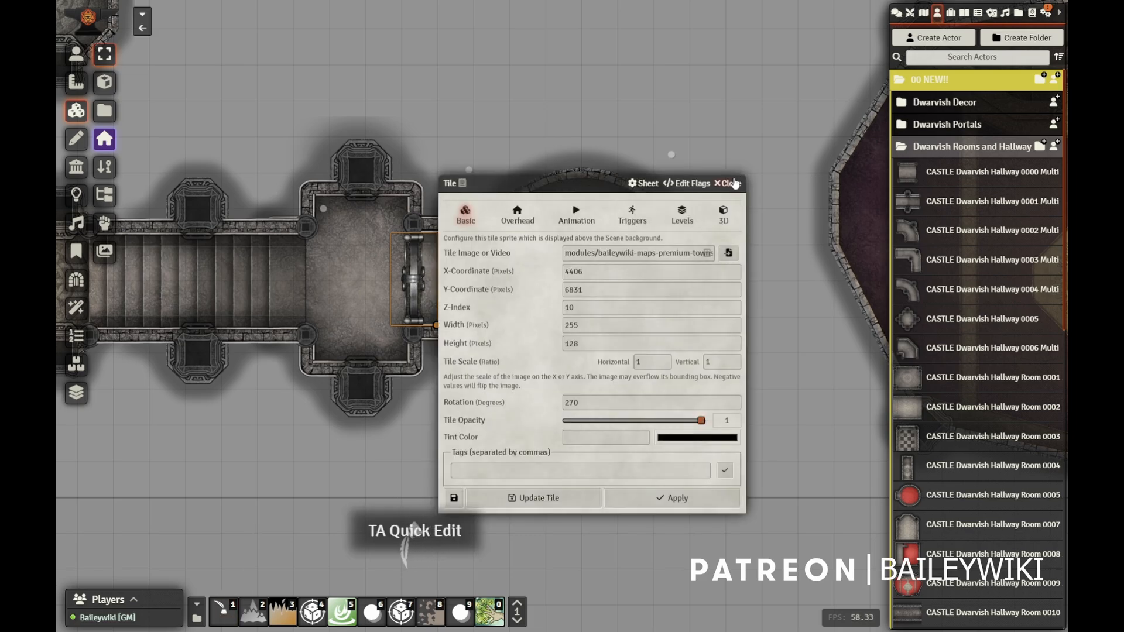
click(732, 183)
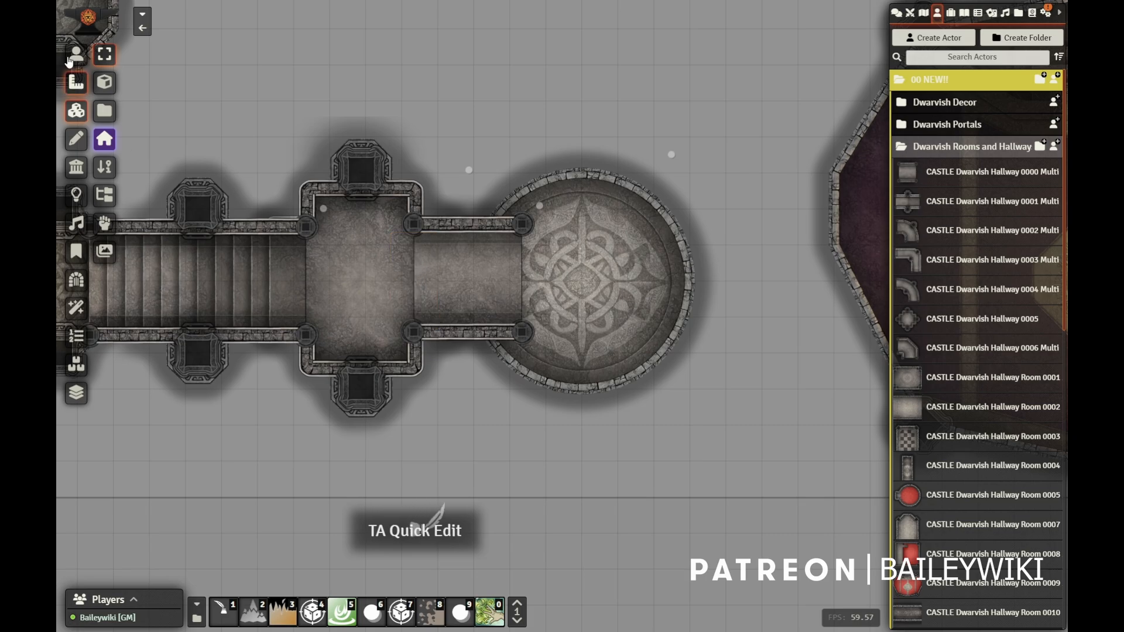
click(74, 54)
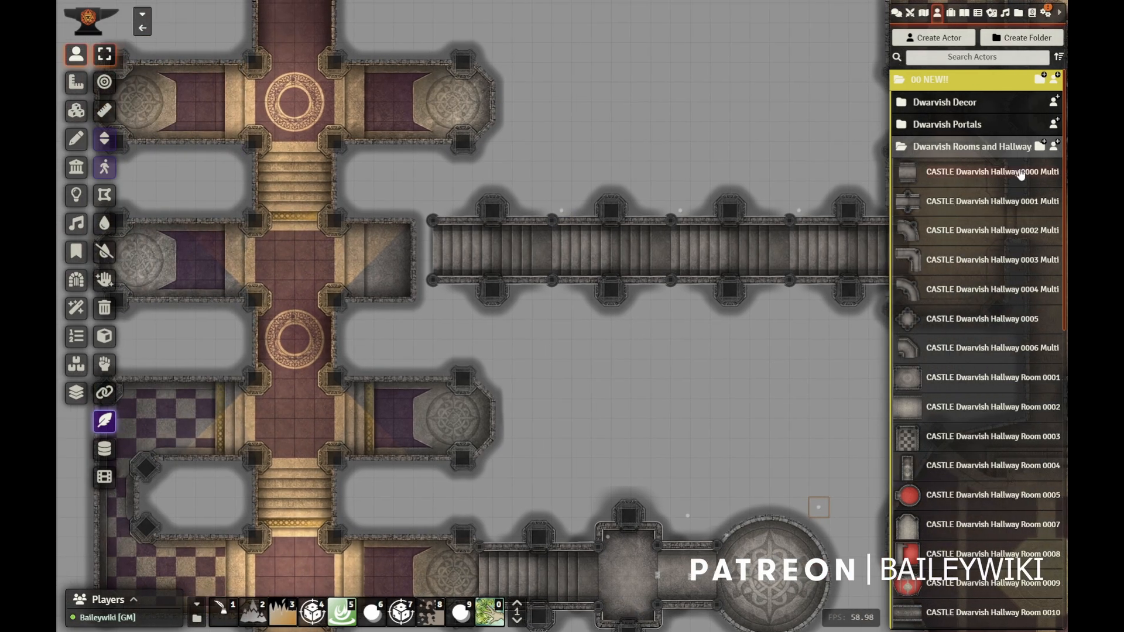
click(969, 146)
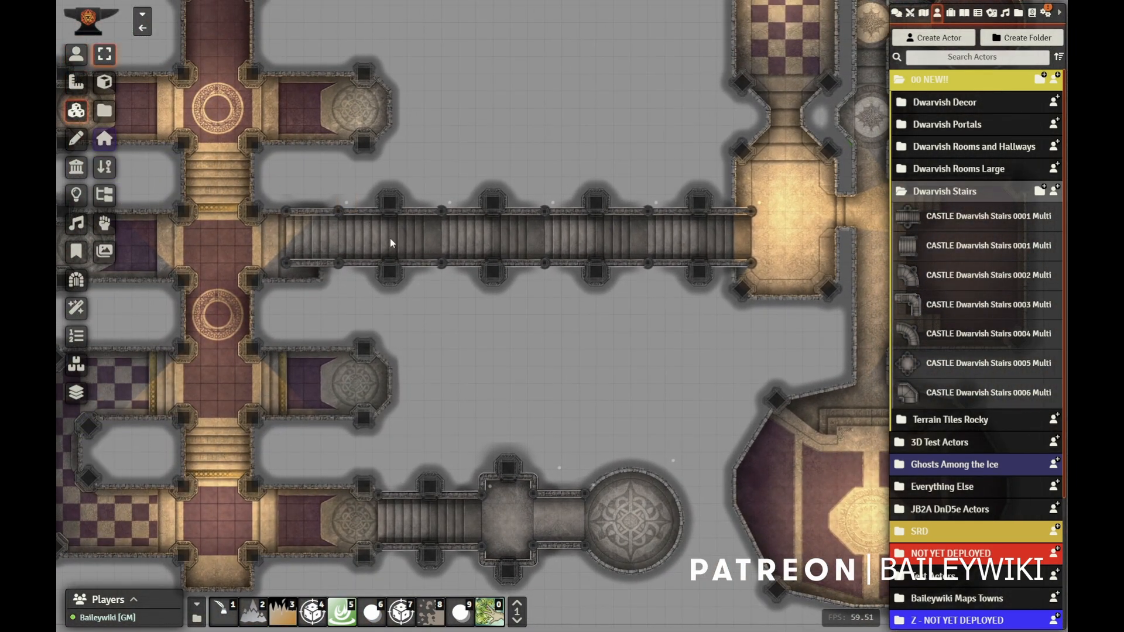
click(501, 235)
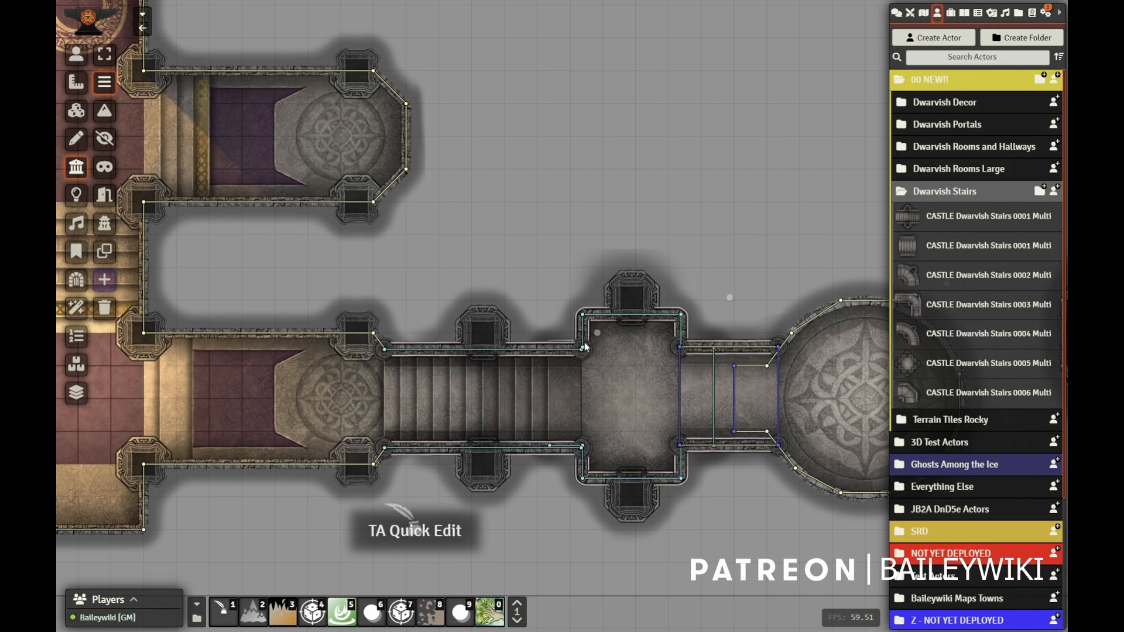
mouse_move(596, 389)
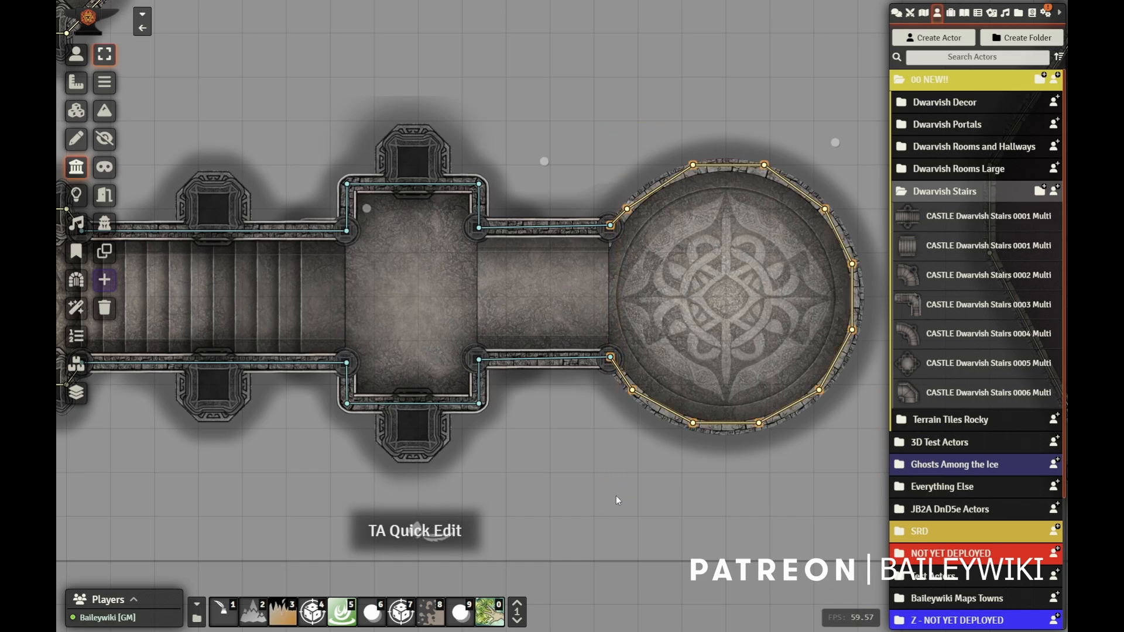
Mass-edit the selected circular room walls via Shift+E and apply the changes.
key(shift+e)
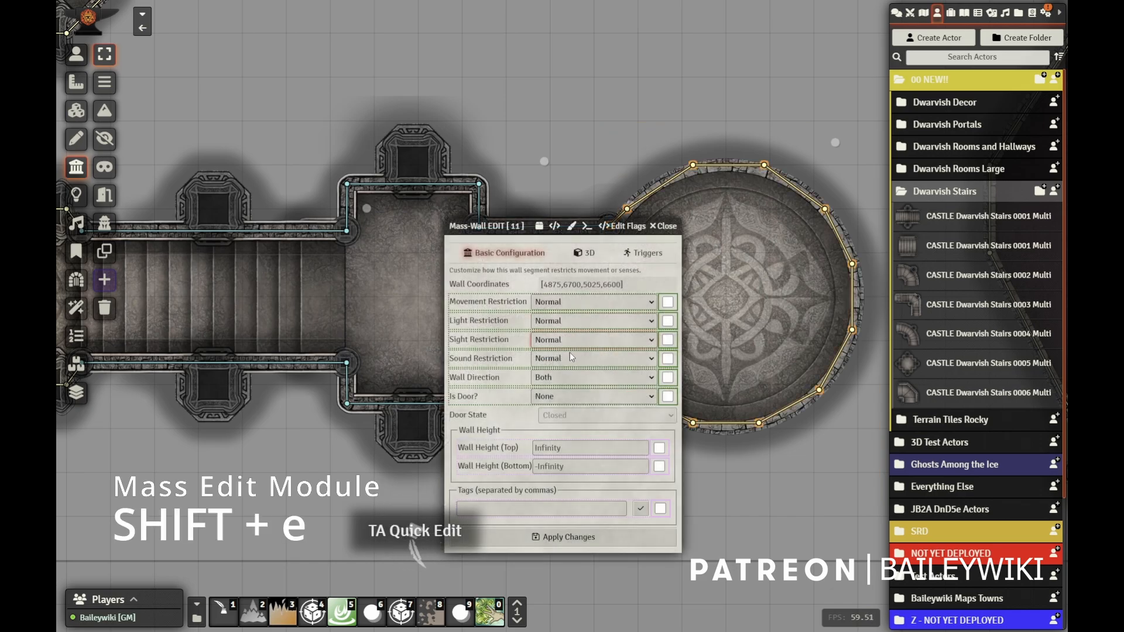
click(666, 226)
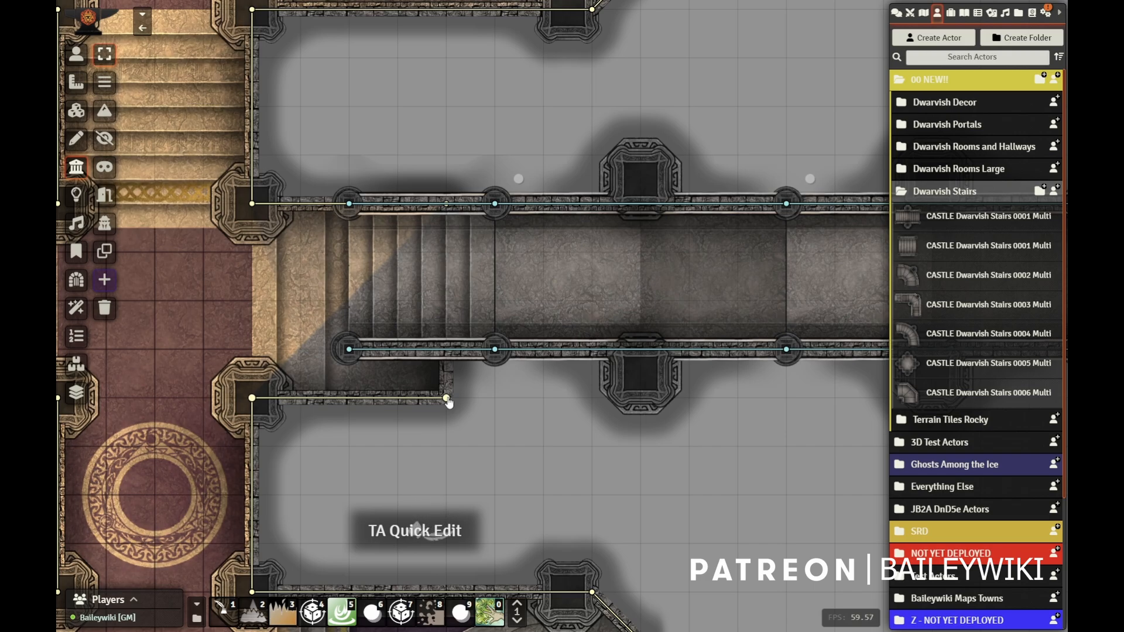
Draw a wall along the stair bridge edge and leave Token Attacher Quick Edit mode.
drag(447, 399, 254, 376)
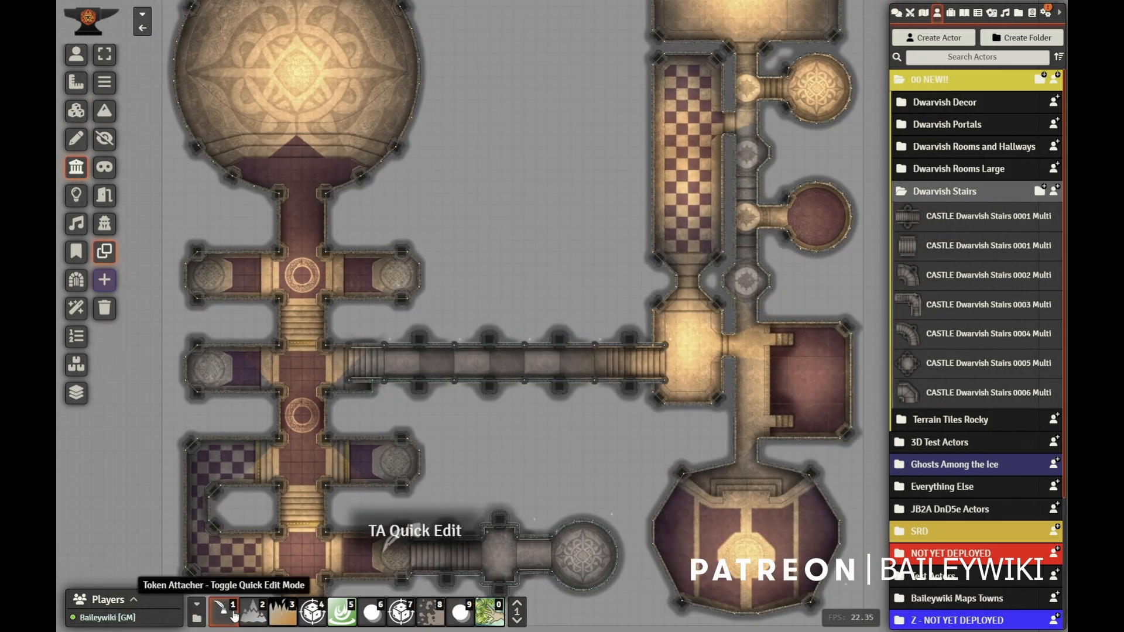
click(944, 191)
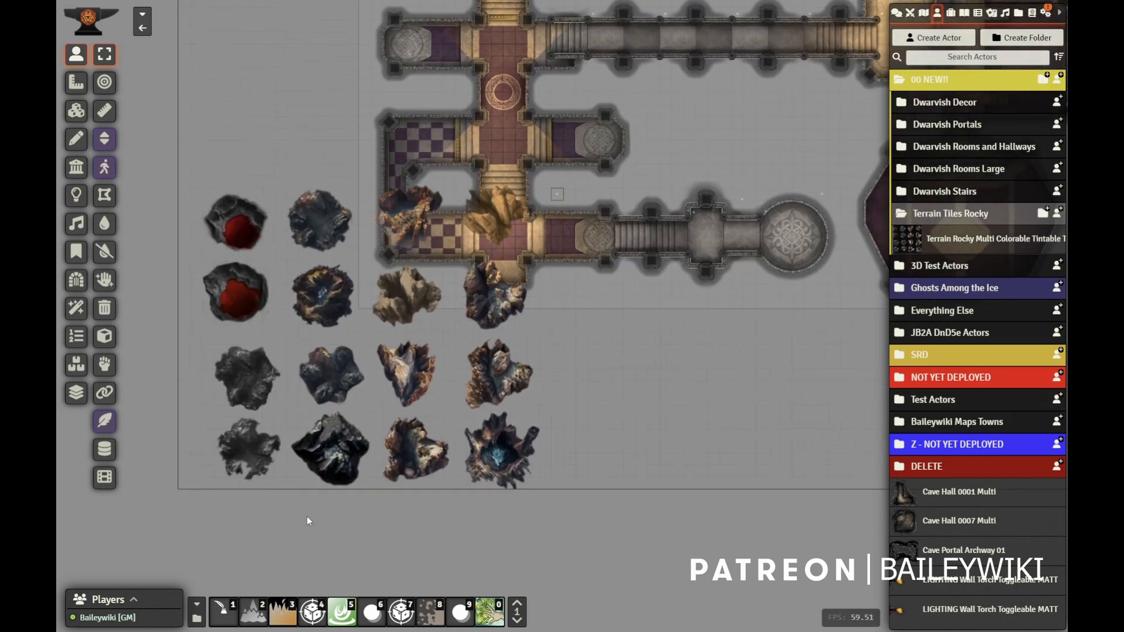
mouse_move(75, 111)
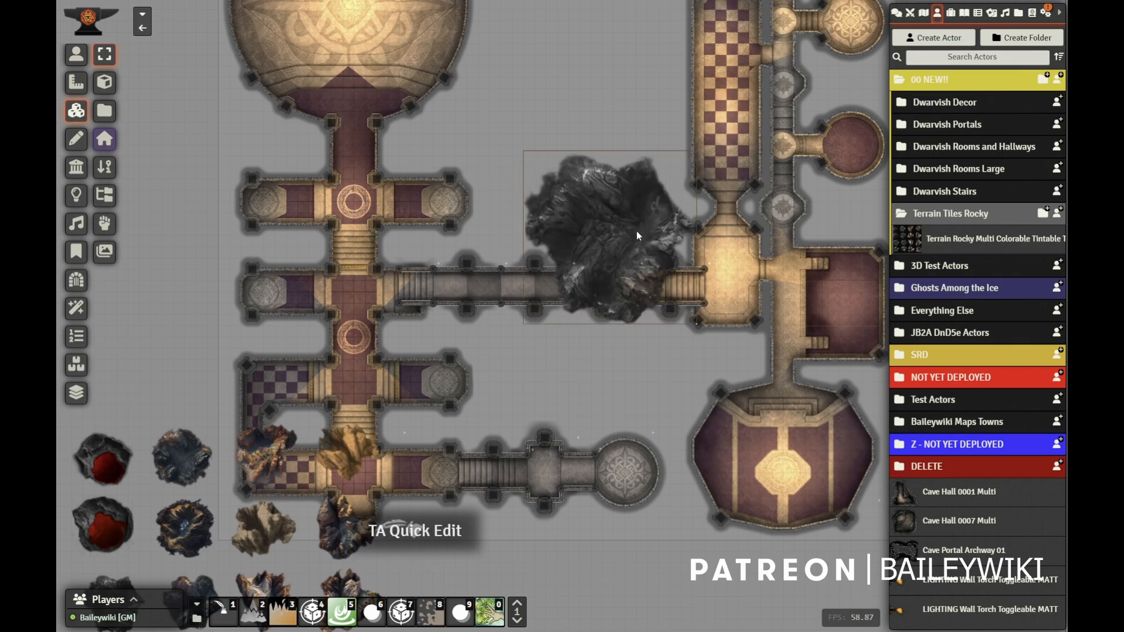
Enlarge the dark rock tile over the corridor and rooms and paste a copy.
key(])
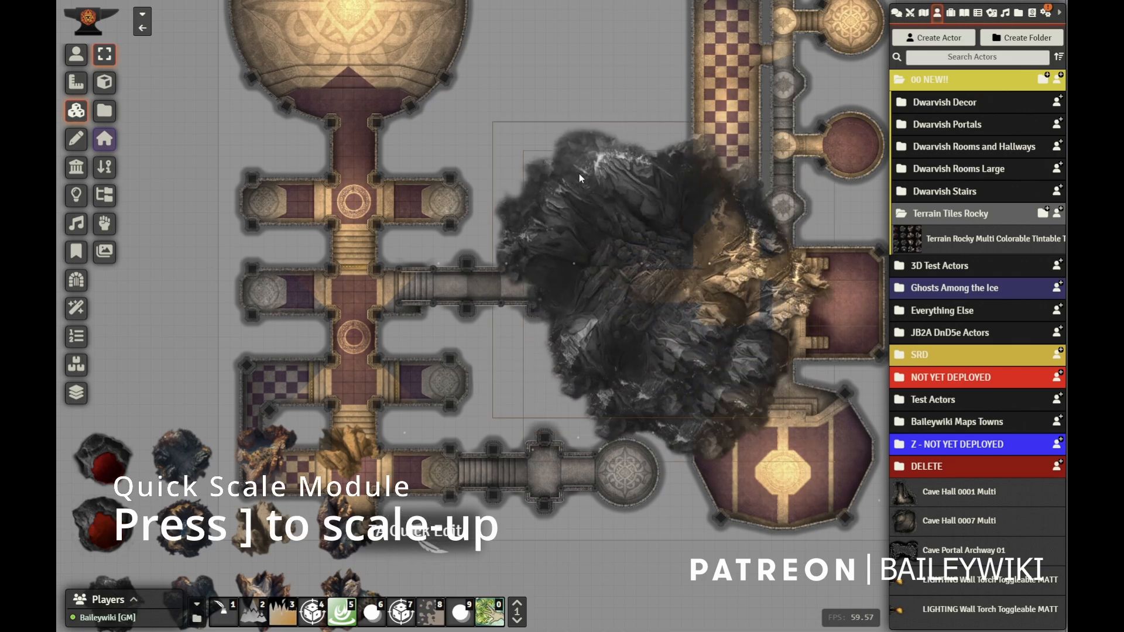
key(])
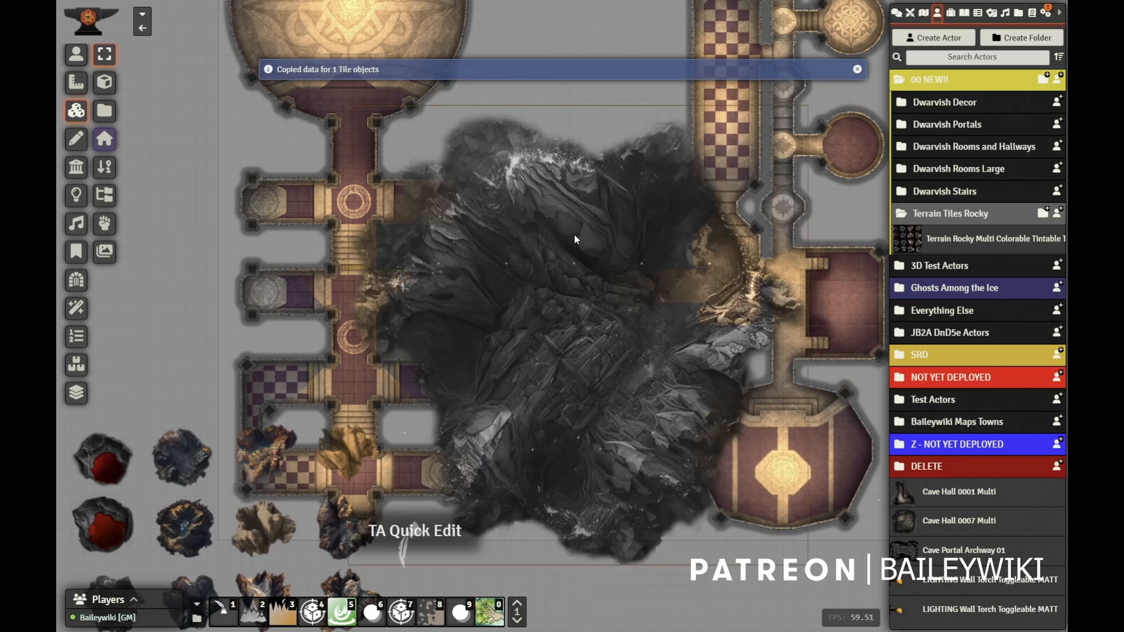
key(ctrl+v)
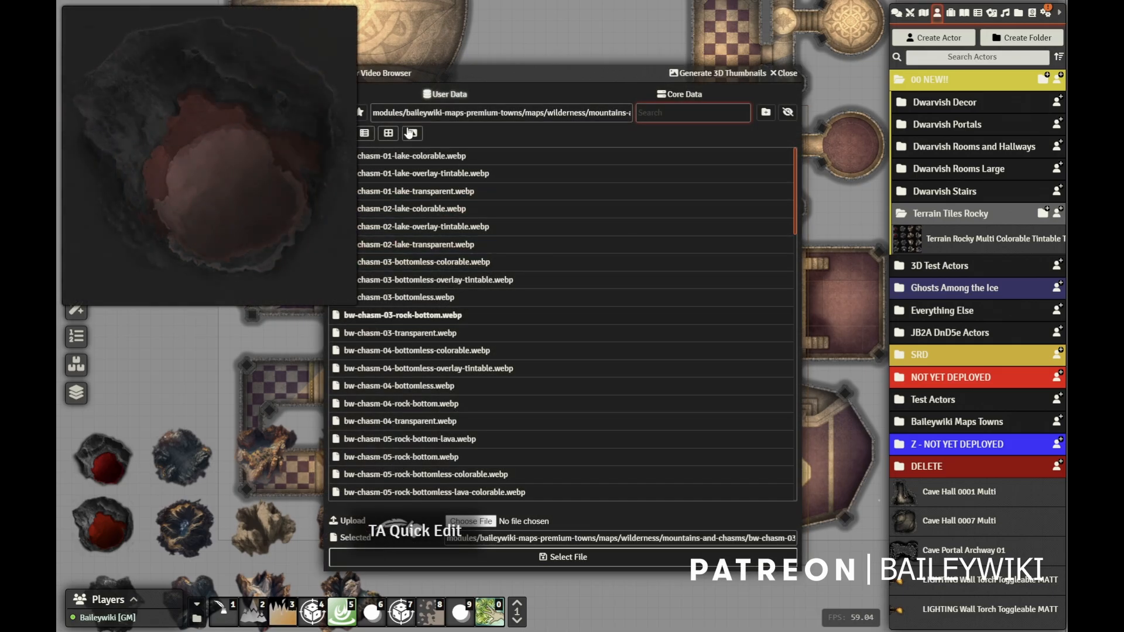
Filter the chasm tile images by 'lav' and preview the bottomless lava chasm image.
click(412, 133)
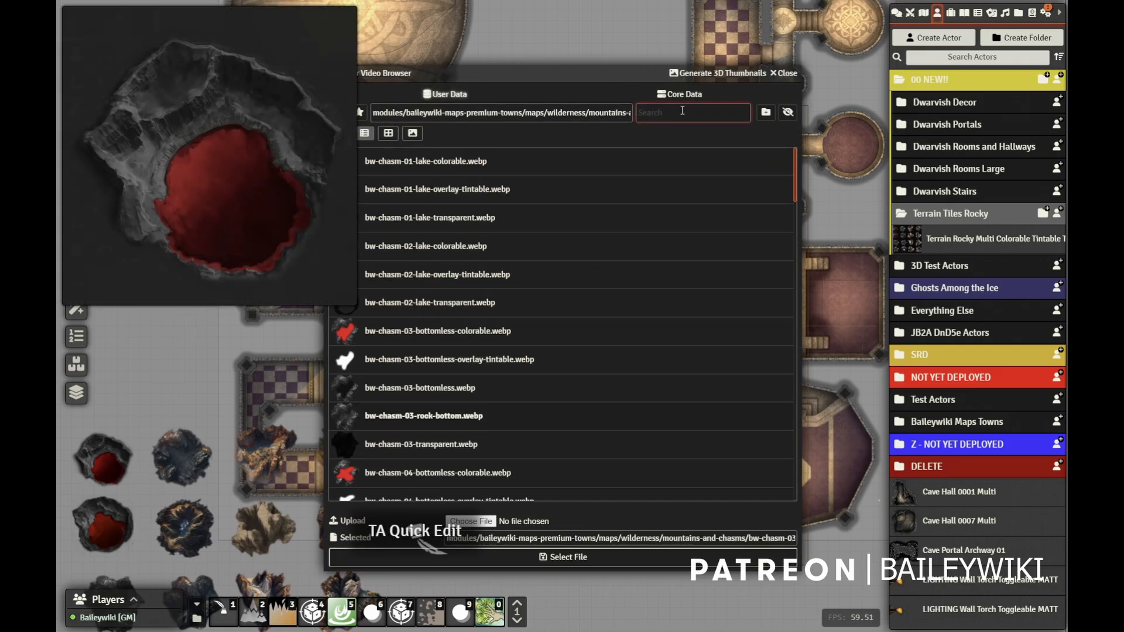
text(lav)
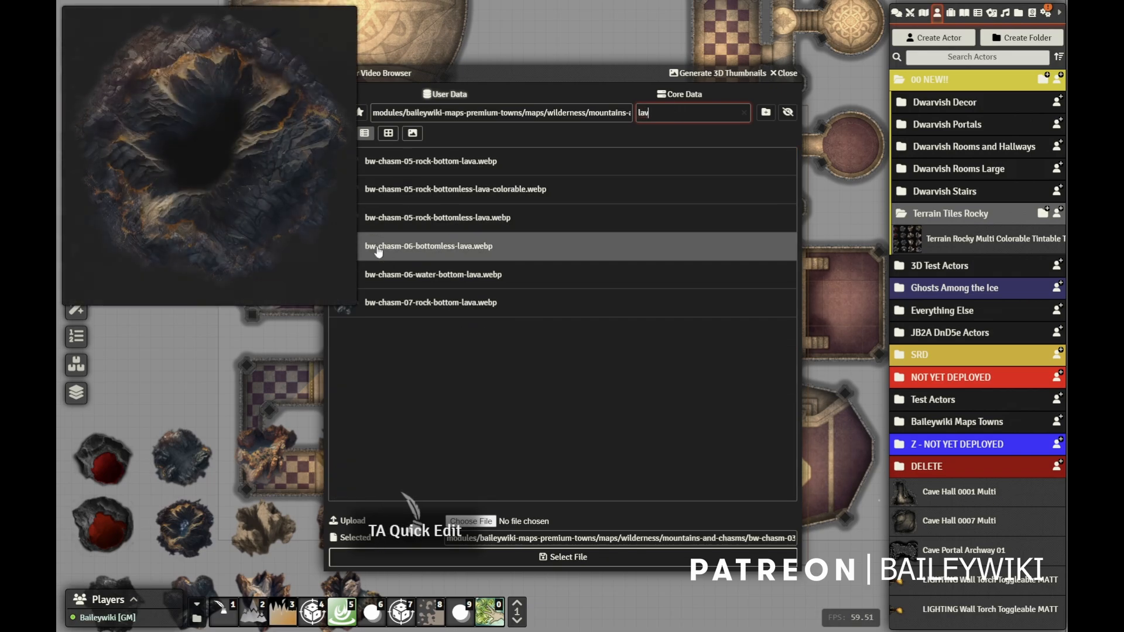
click(435, 160)
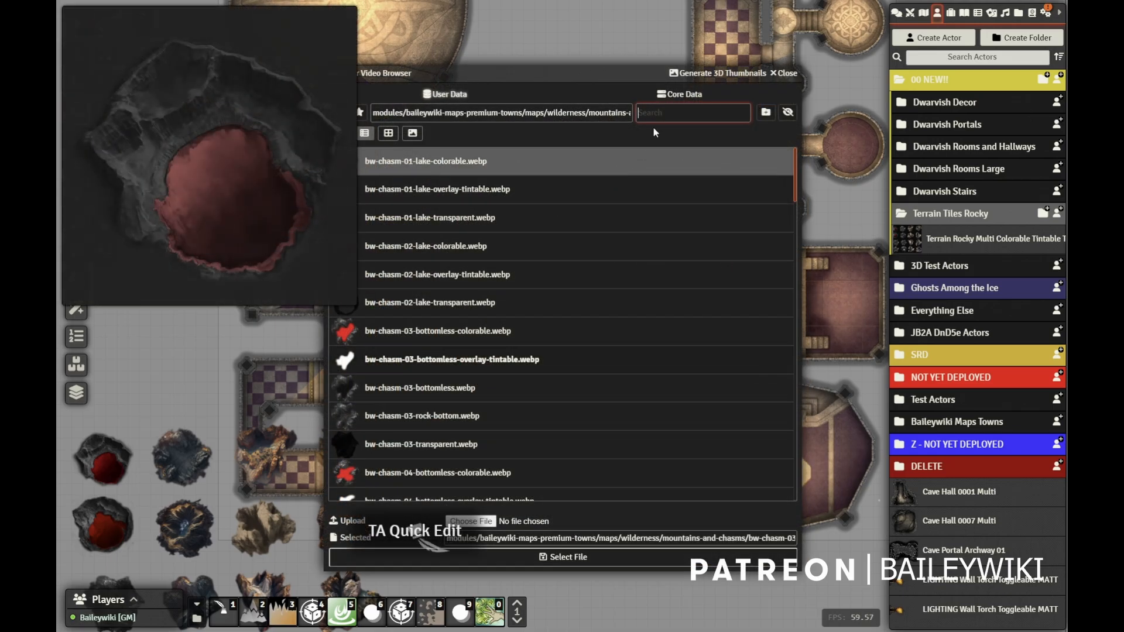
text(lav)
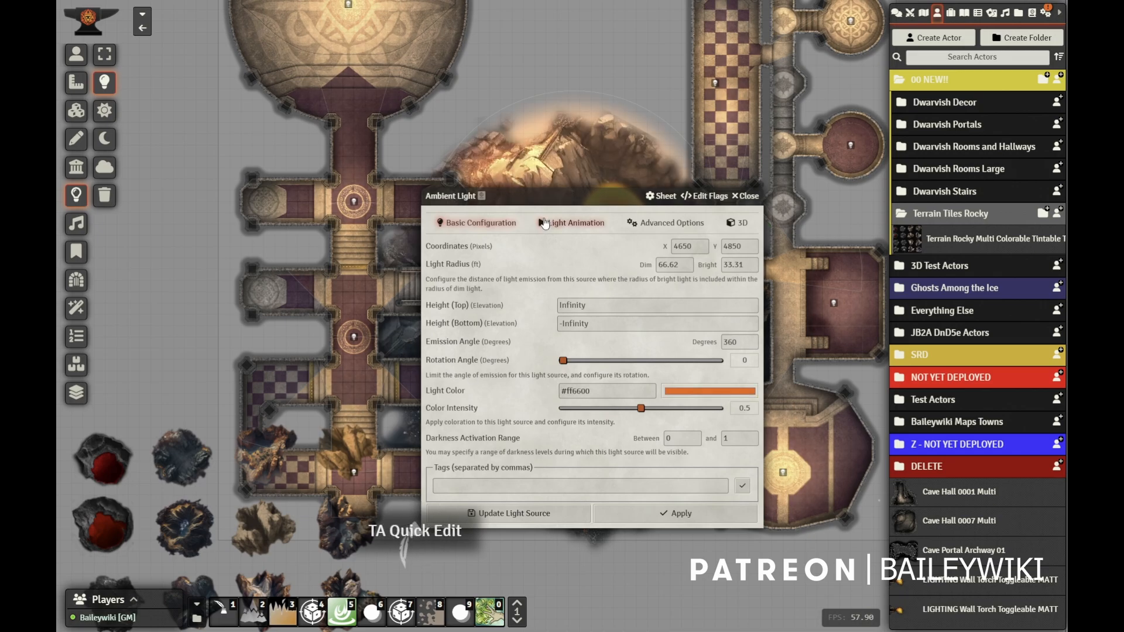
Set Ghostly Light animation with higher luminosity, attenuation, saturation and contrast, then apply.
click(576, 222)
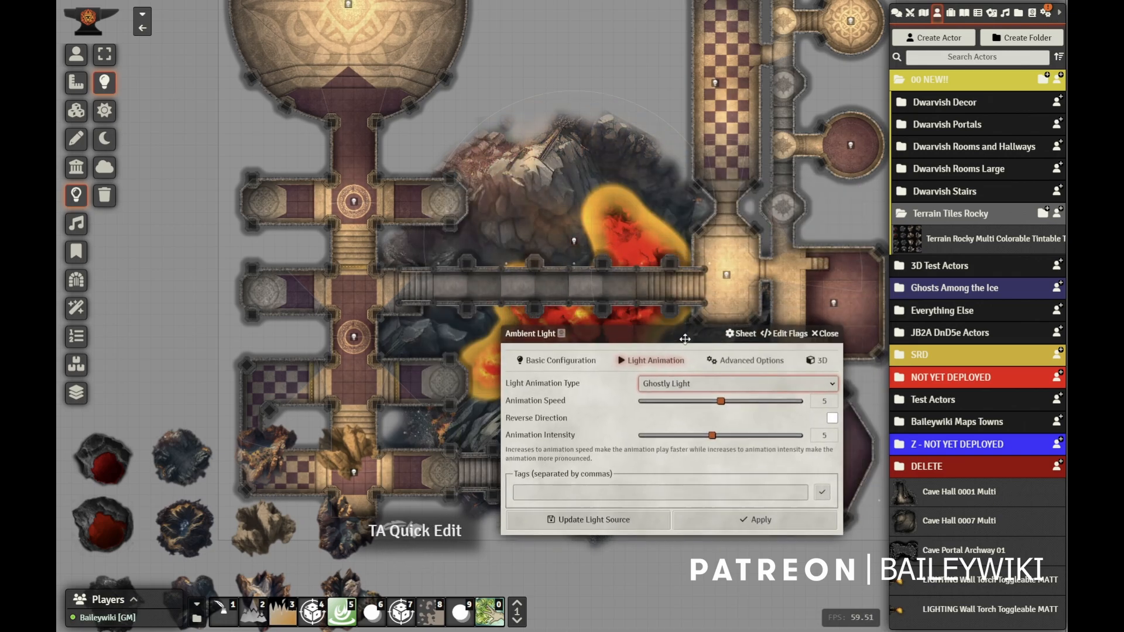
drag(720, 401, 671, 401)
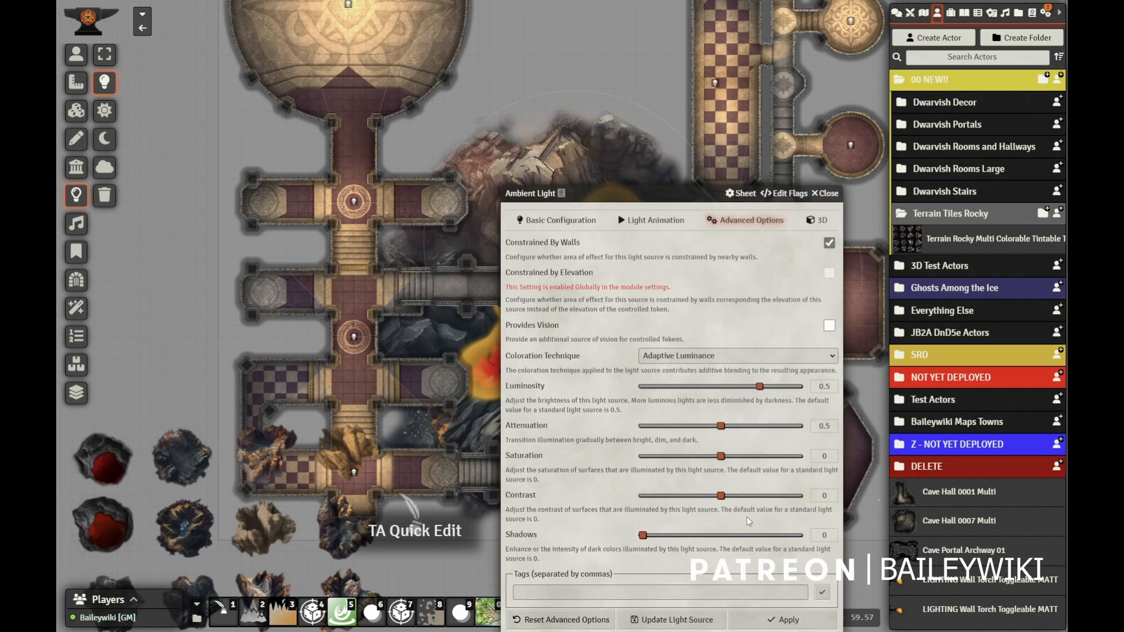
drag(720, 495, 767, 495)
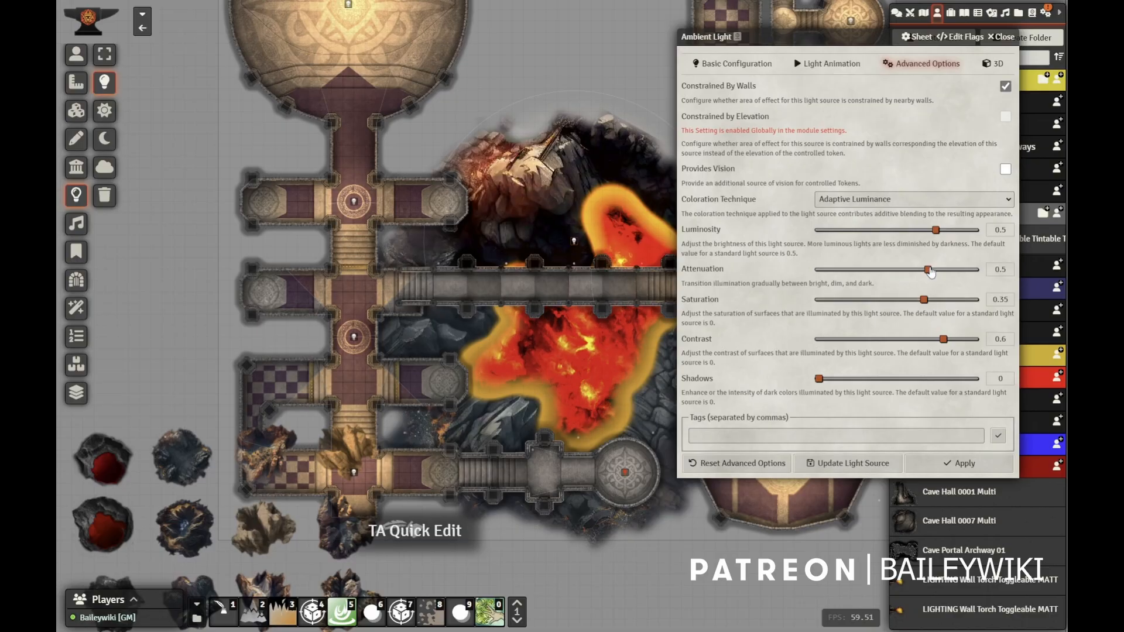
drag(931, 269, 926, 269)
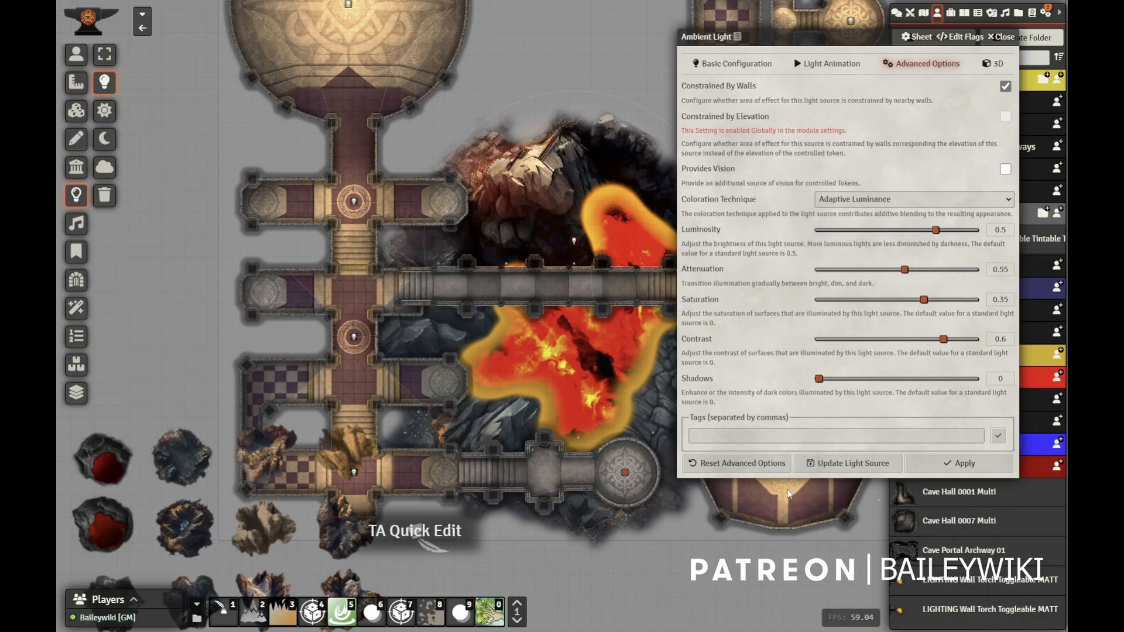
drag(924, 229, 951, 229)
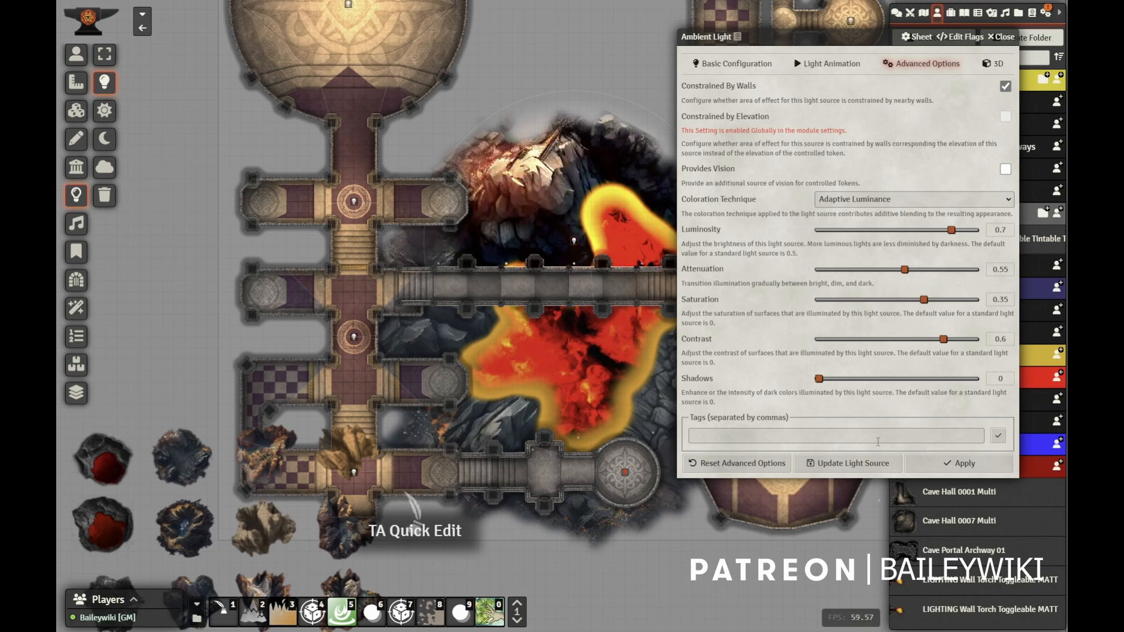
click(1005, 37)
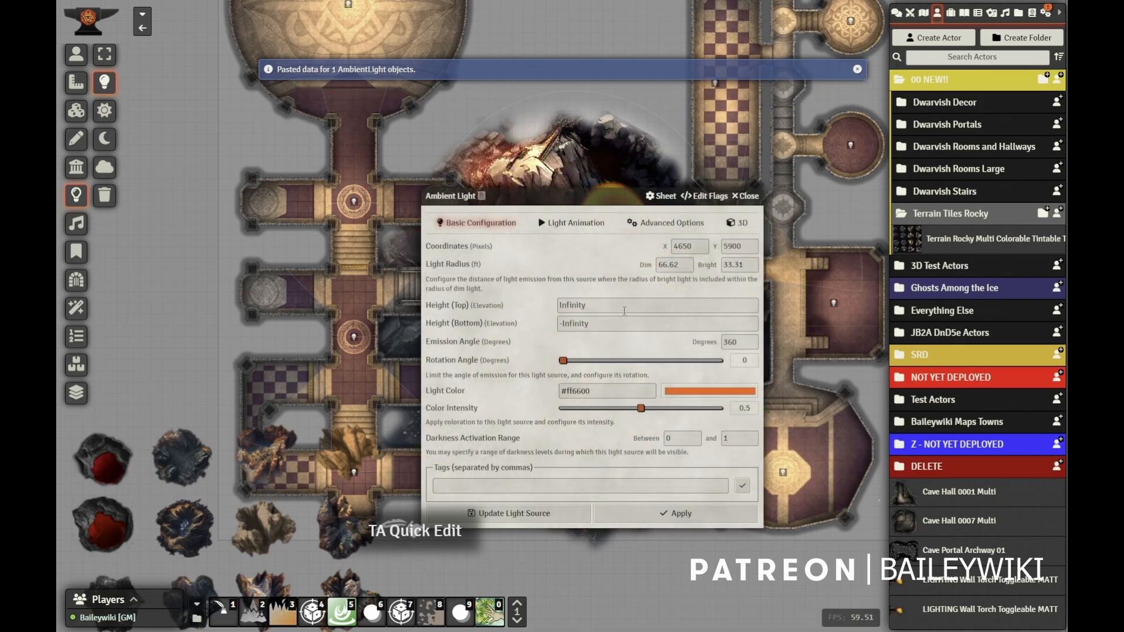
Check the copied lava light's Basic Configuration and dim radius field.
click(674, 265)
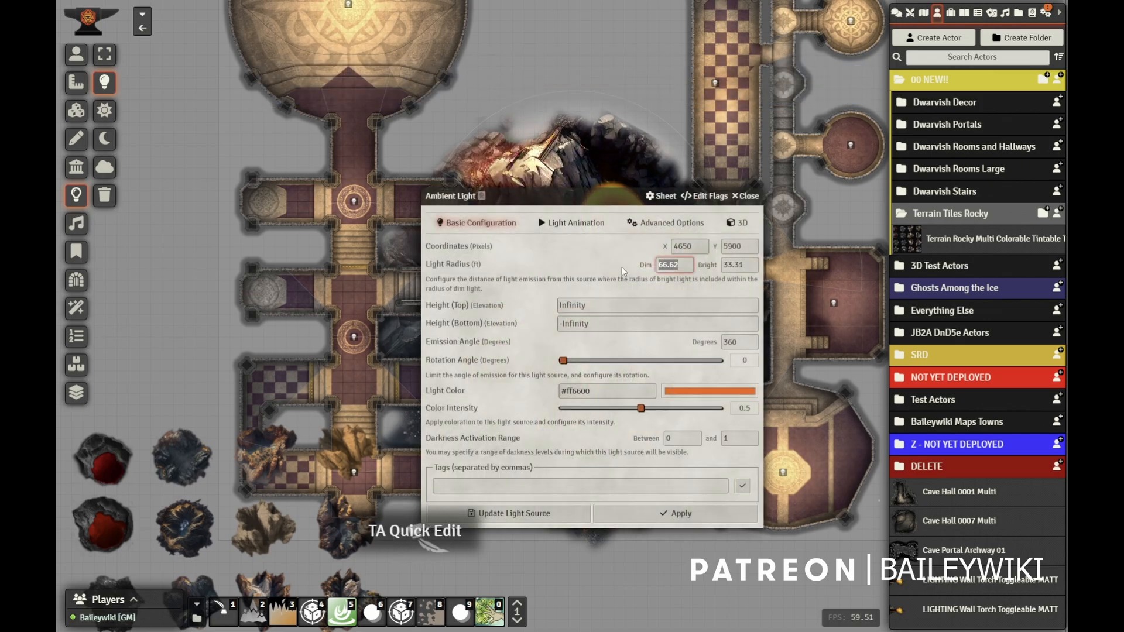
click(746, 197)
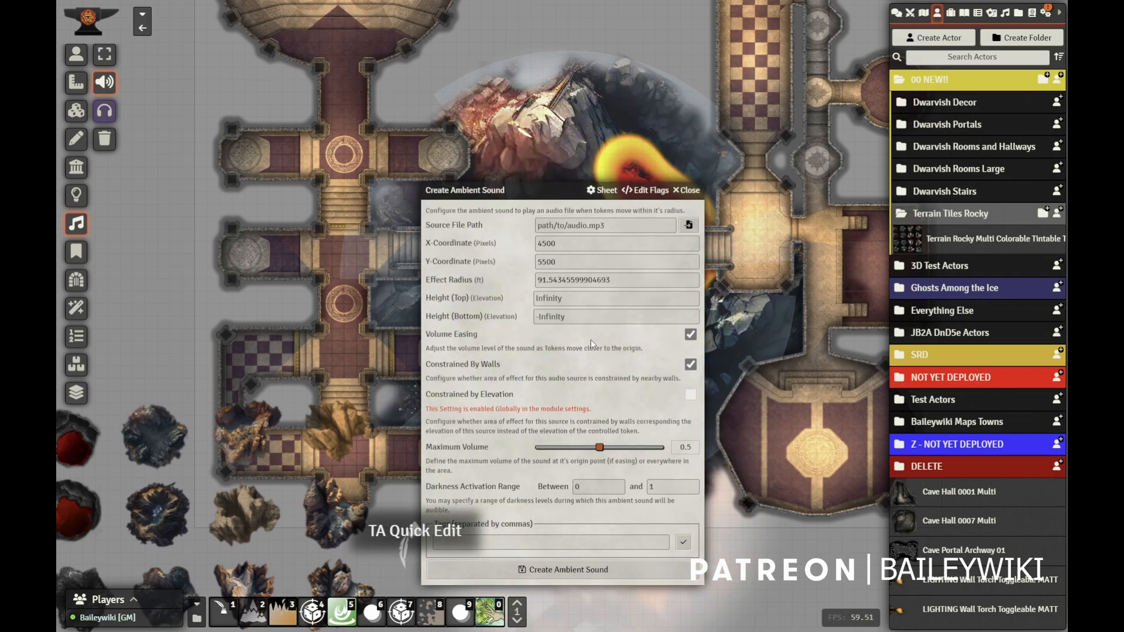
Create an ambient sound using lava-loop.ogg at volume 0.25 over the chasm.
click(689, 225)
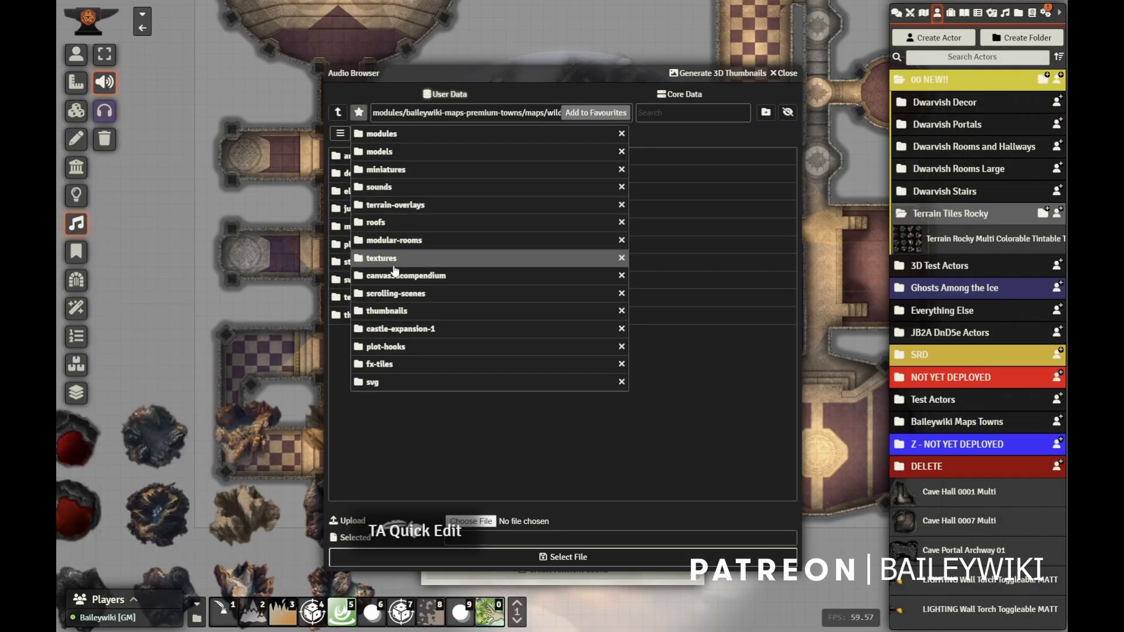
click(379, 186)
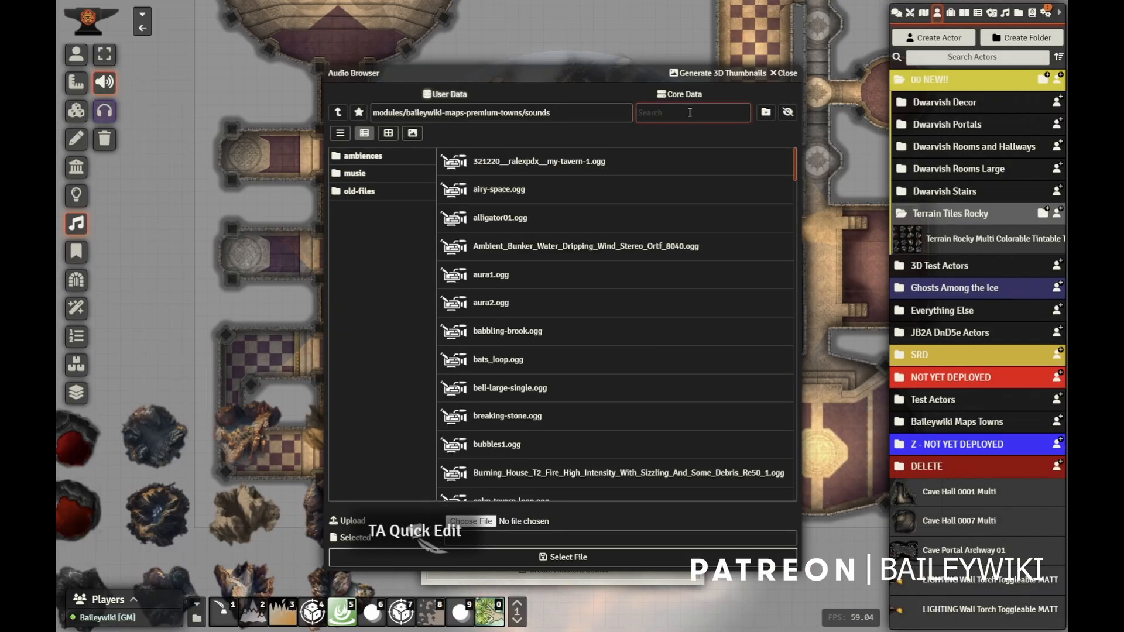
text(lav)
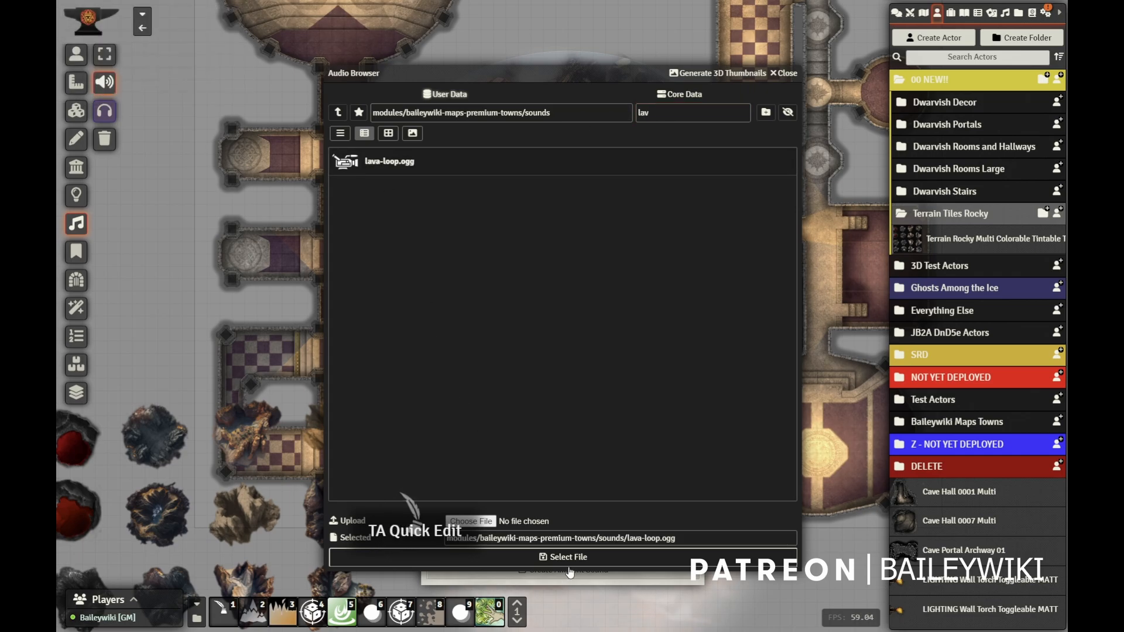
click(568, 558)
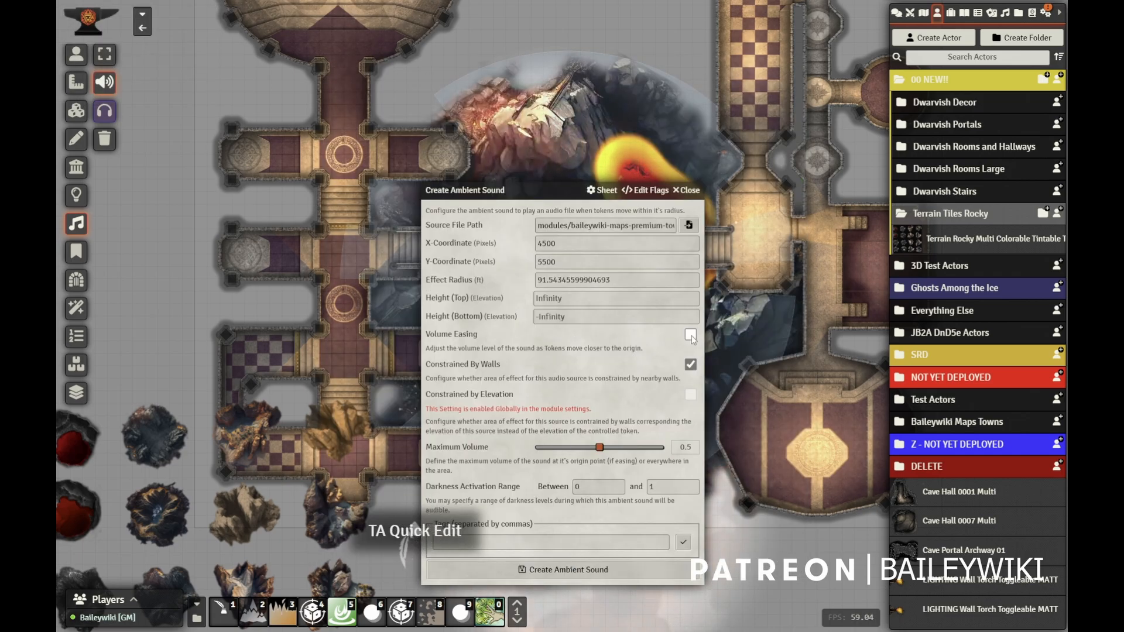
drag(600, 446, 569, 446)
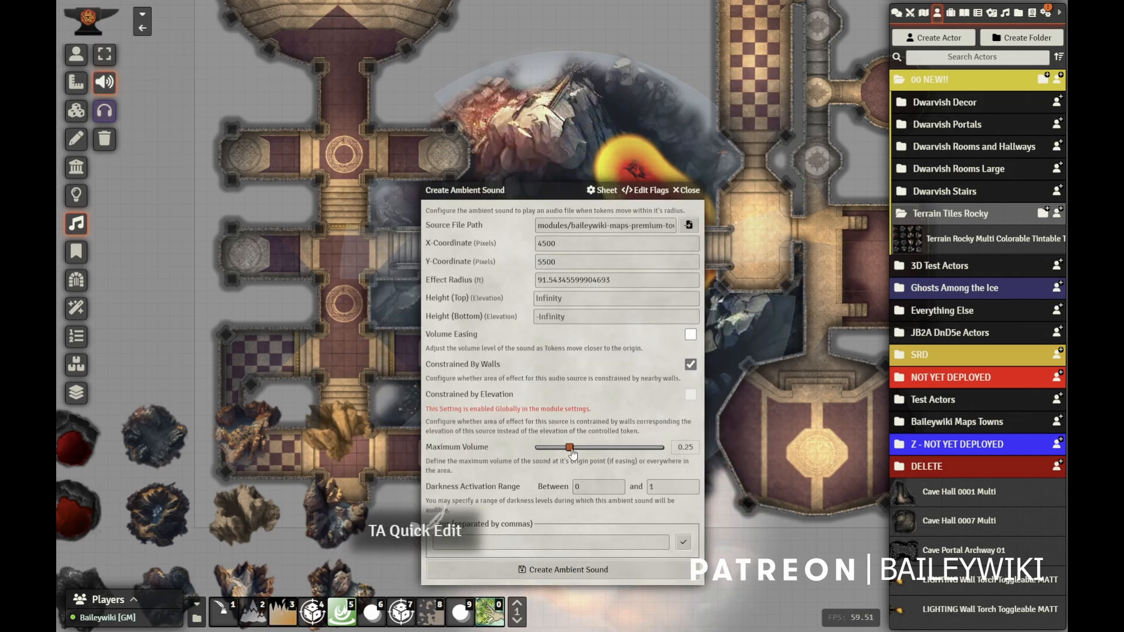
click(688, 190)
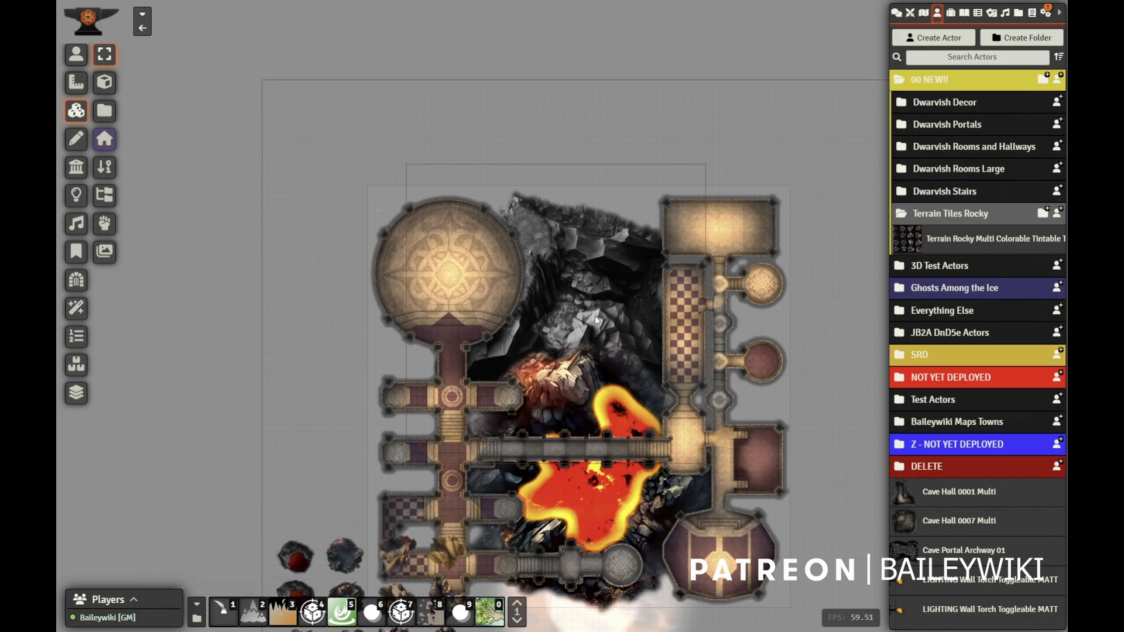
Filter the Scenes sidebar to 'dwarv' to find the Dwarven Halls scene.
scroll(down, 3)
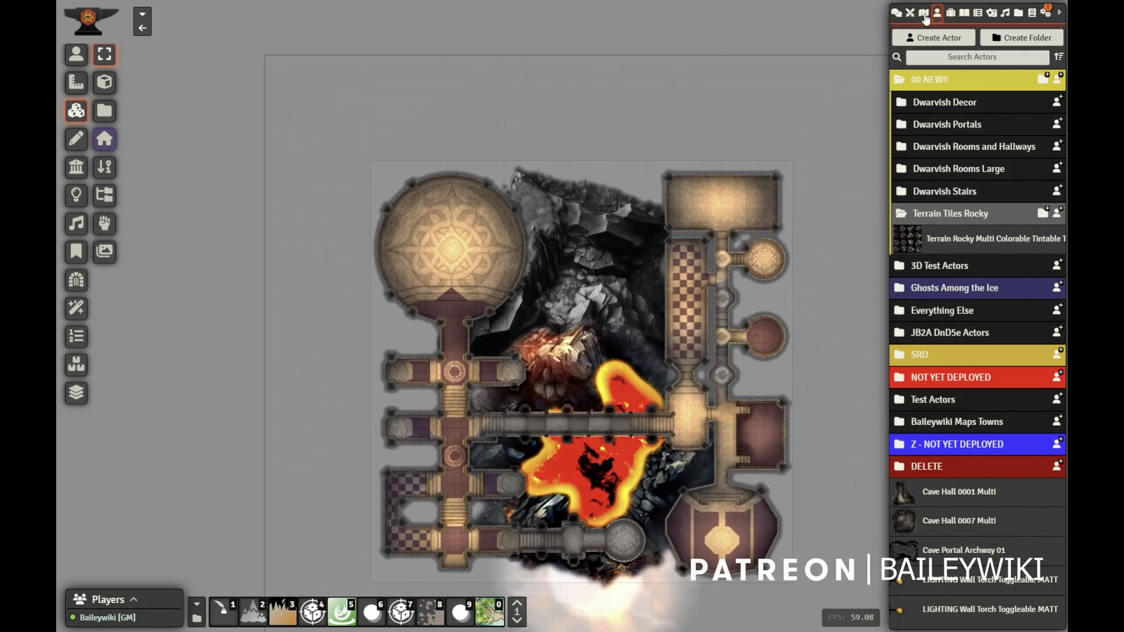
click(921, 12)
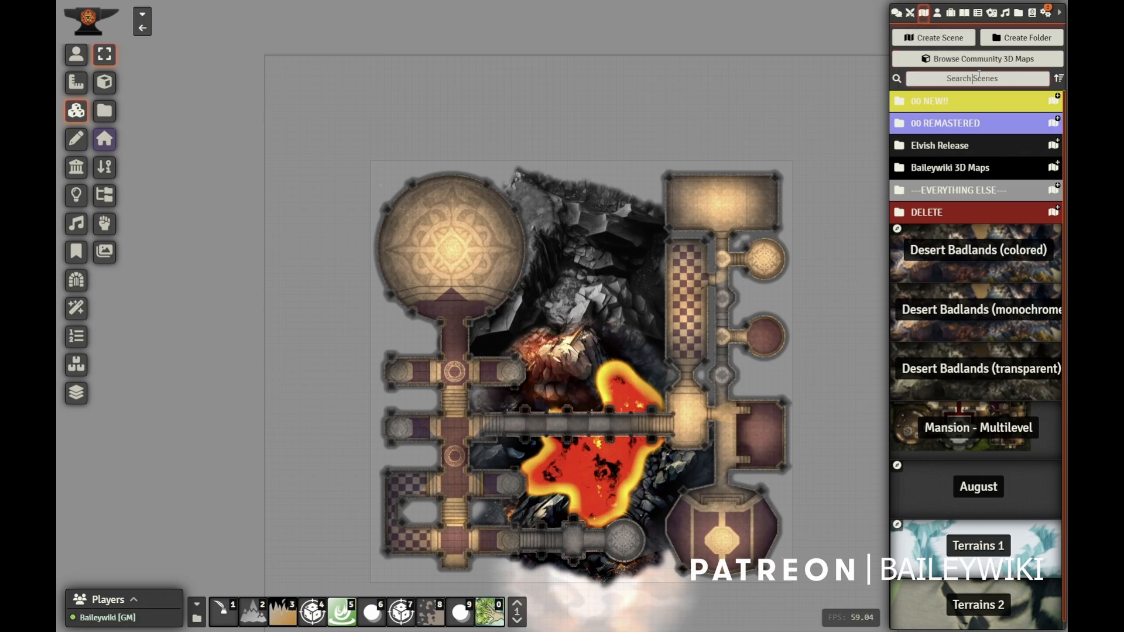
text(dwarv)
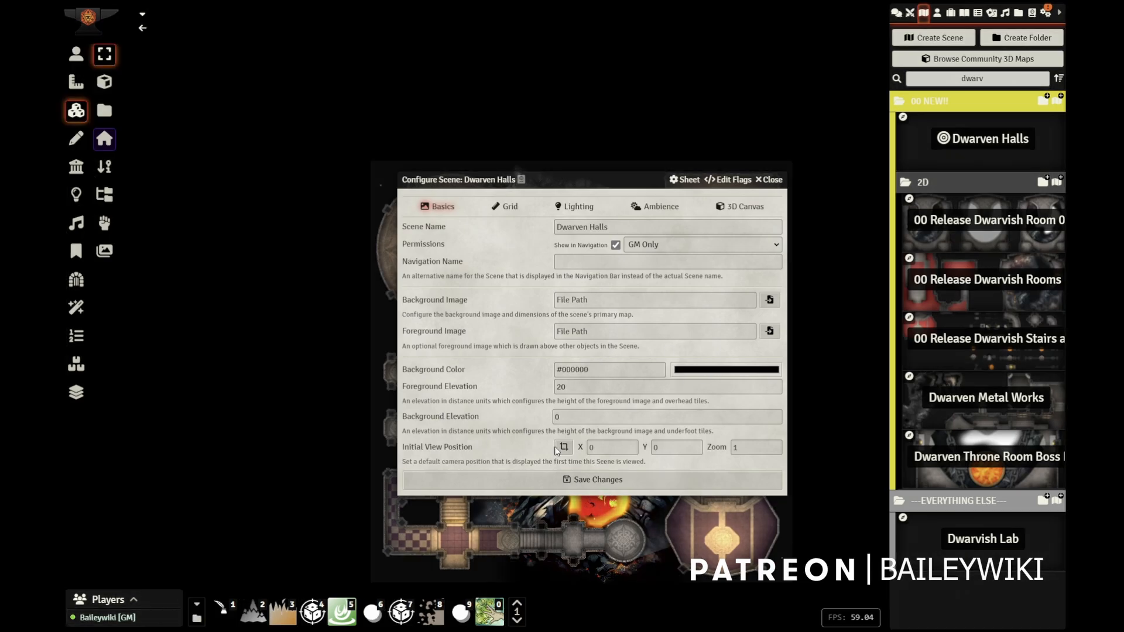
Capture the current castle view as the scene's Initial View Position and save.
click(563, 448)
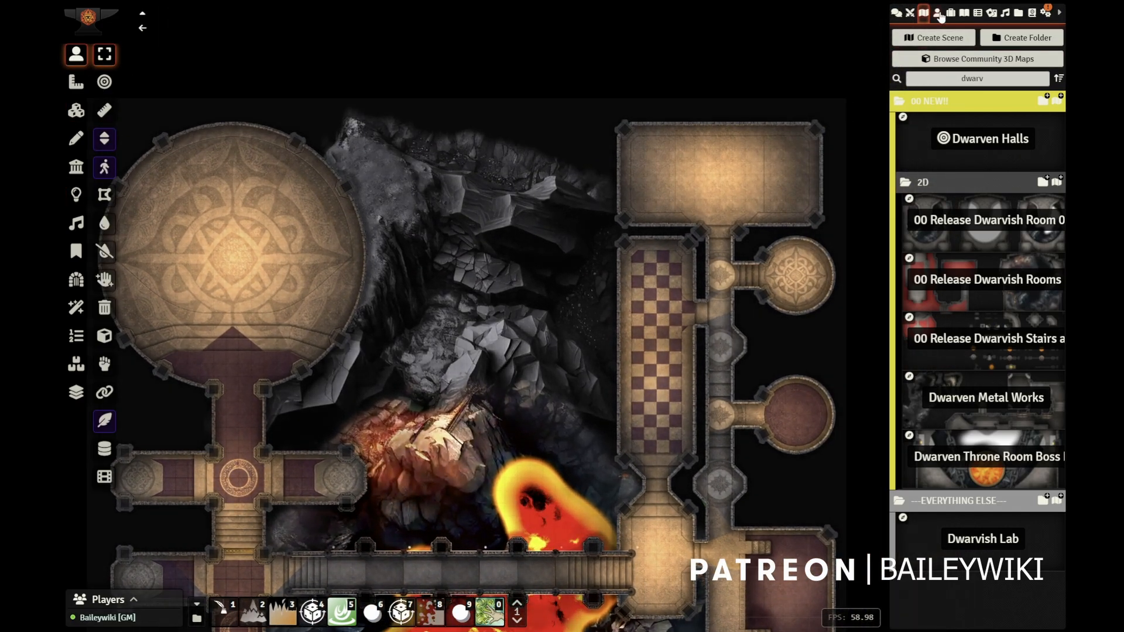
Filter actors to 'visi', darken the scene for the lava glow, and return to Token Controls.
click(935, 11)
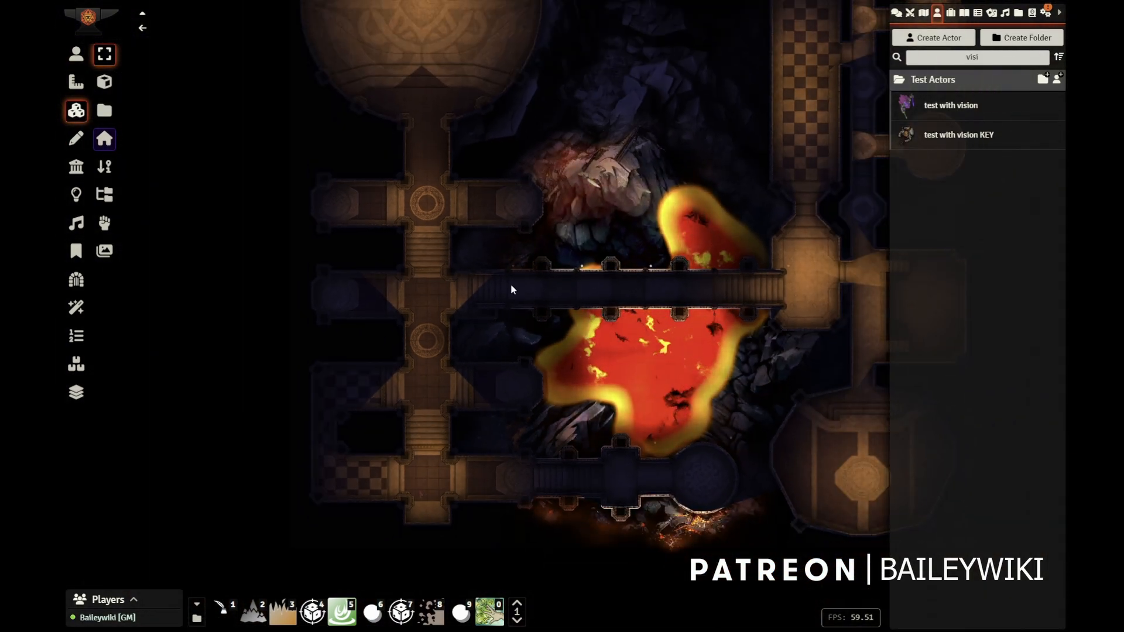
mouse_move(75, 194)
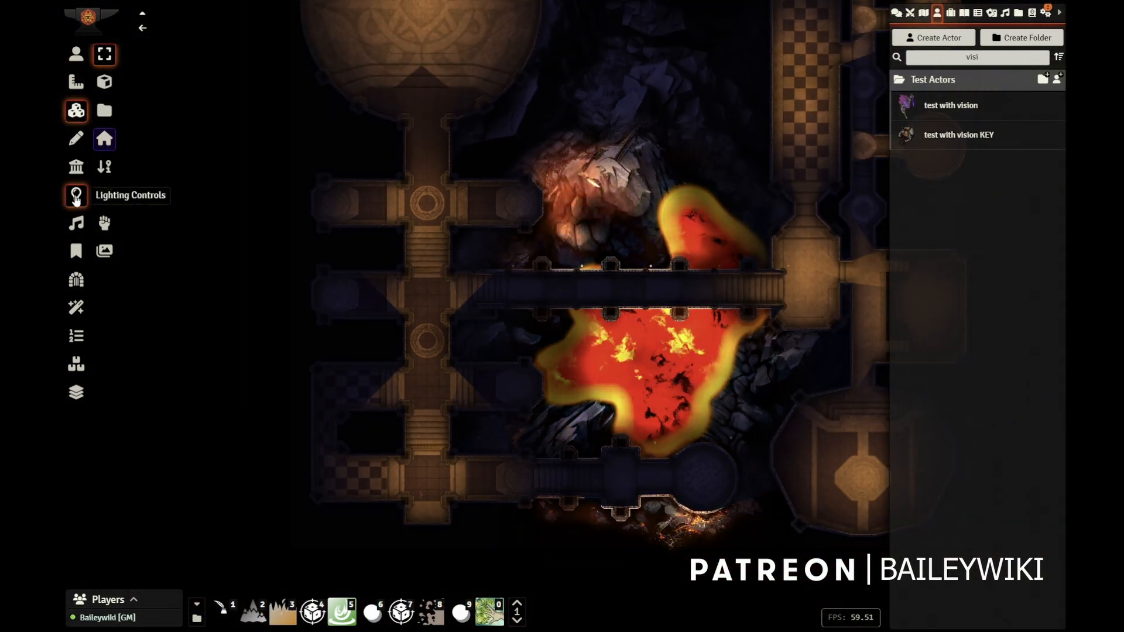
click(75, 54)
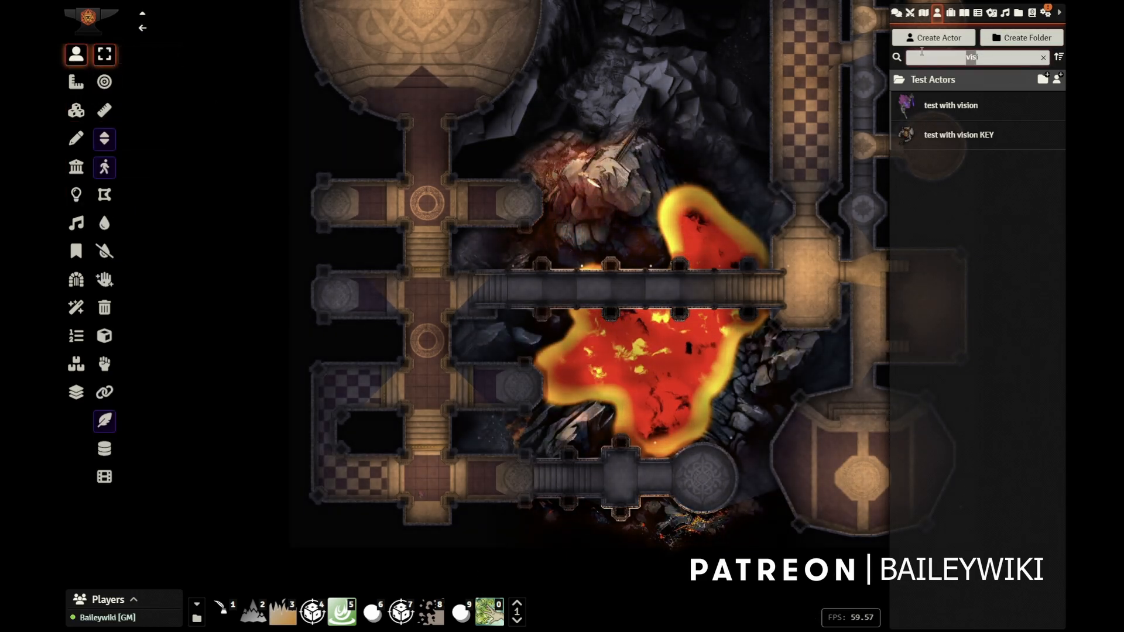
Filter the Baileywiki Maps Town Prefabs compendium to its 'plot' hook prefabs.
click(1032, 12)
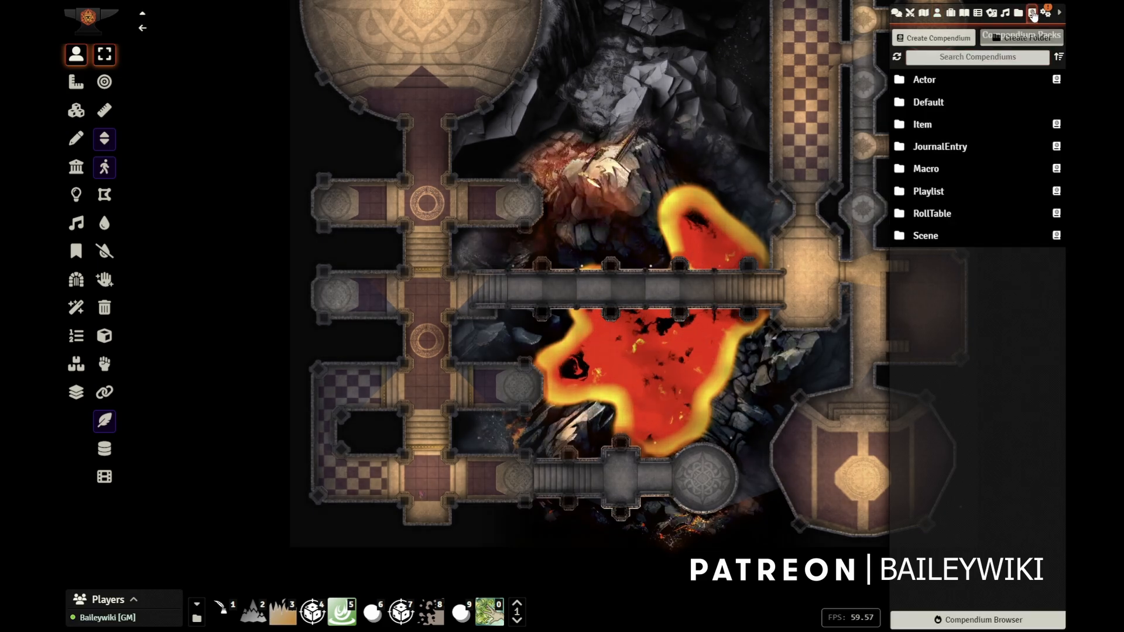
click(925, 80)
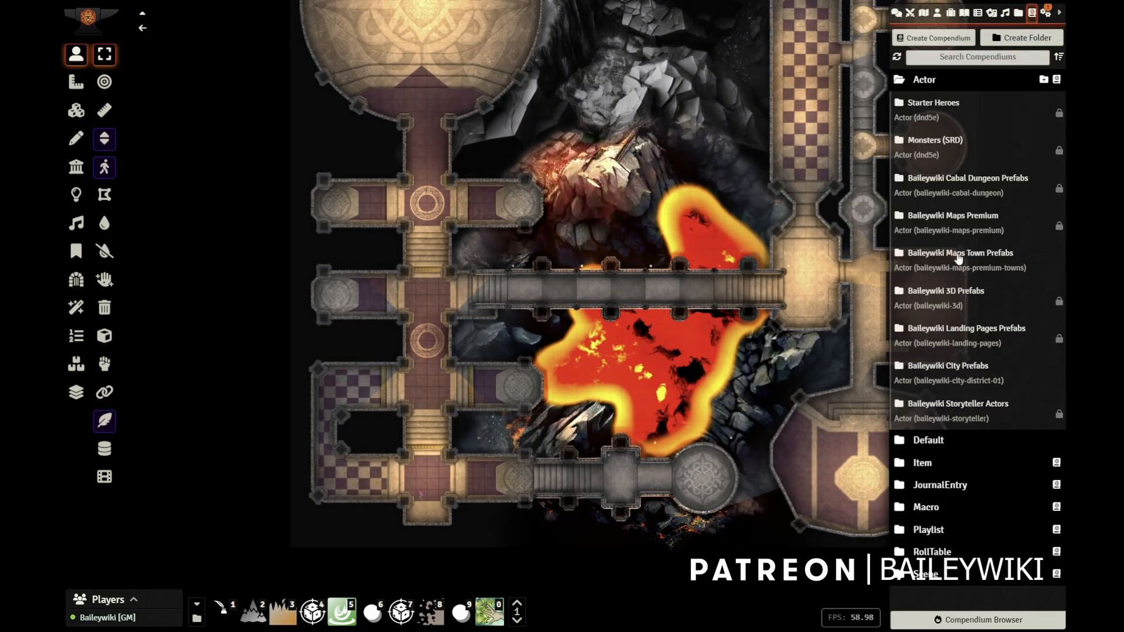
click(960, 253)
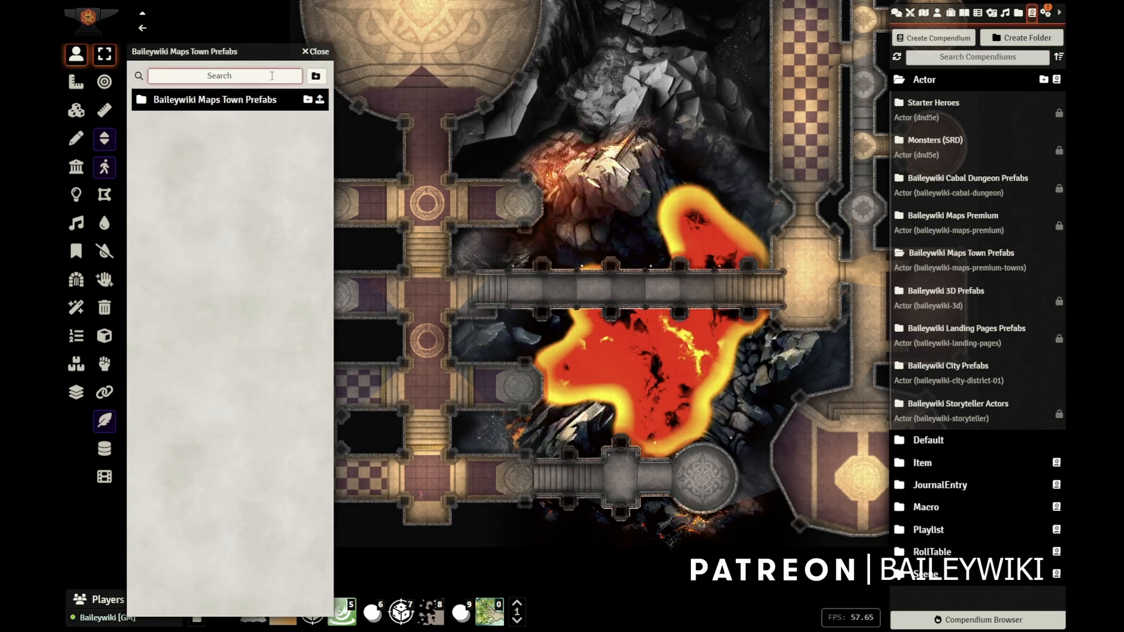
text(obel)
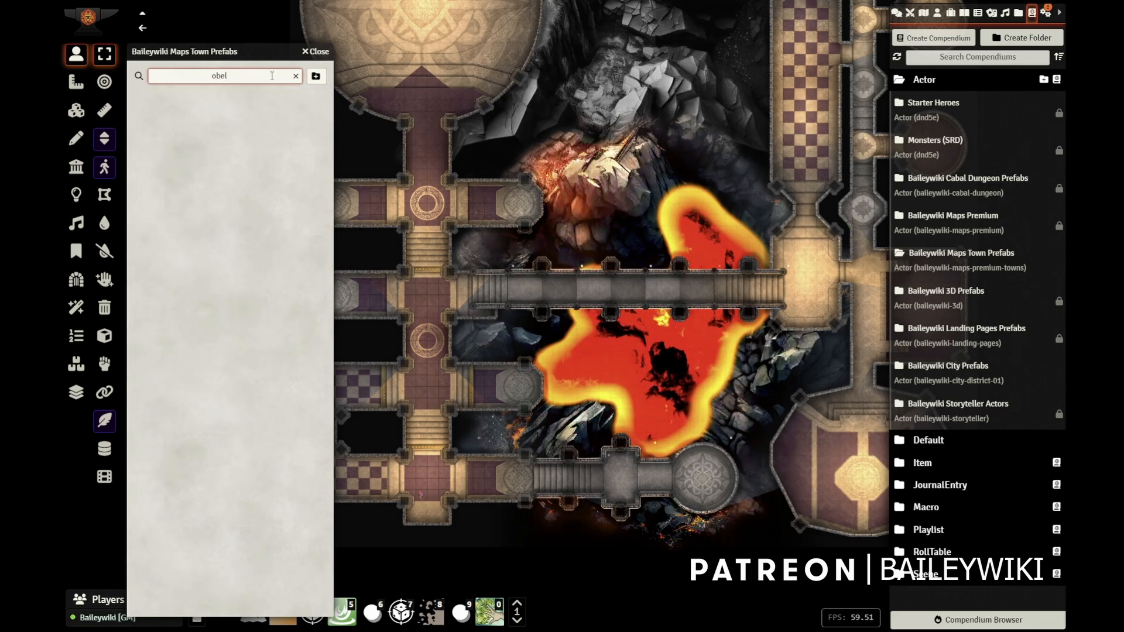
text(plot)
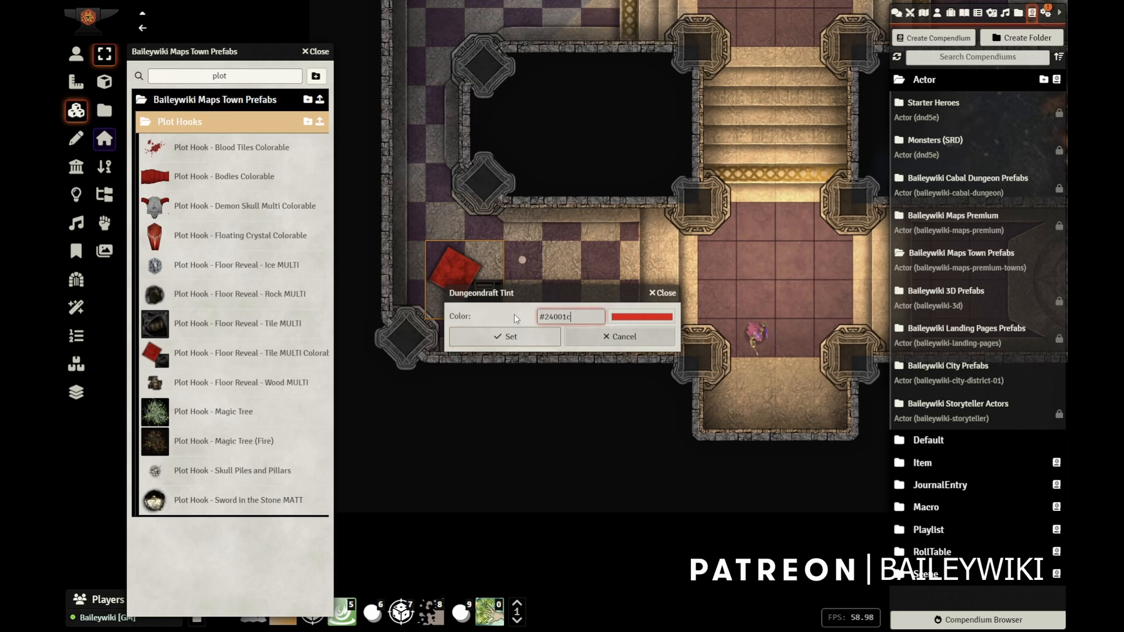
Tint the placed Floor Reveal Tile MULTI Colorable a dark red via Dungeondraft Tint.
click(505, 337)
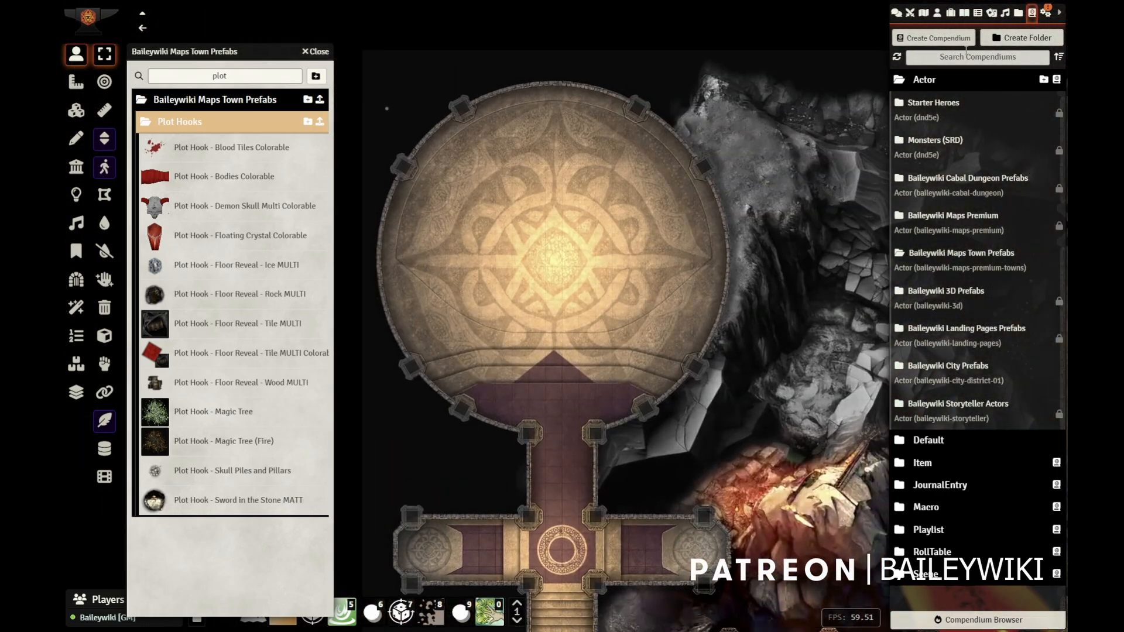
Locate the CASTLE Dwarvish Smelt Bucket and Smelter prefabs and centre the target rooms.
click(937, 13)
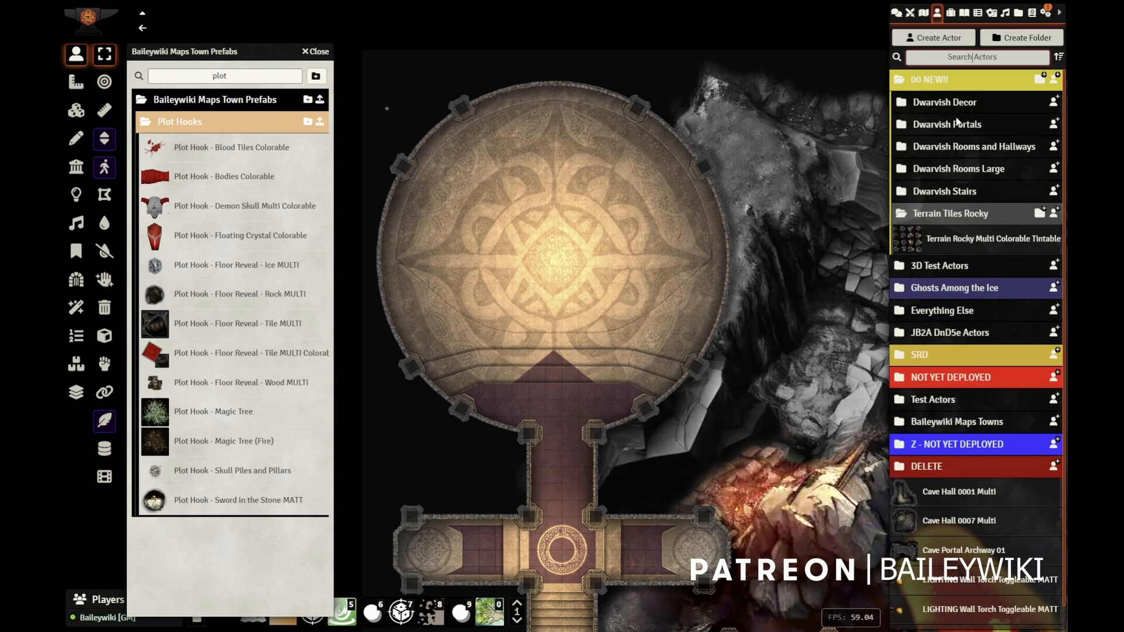
scroll(down, 3)
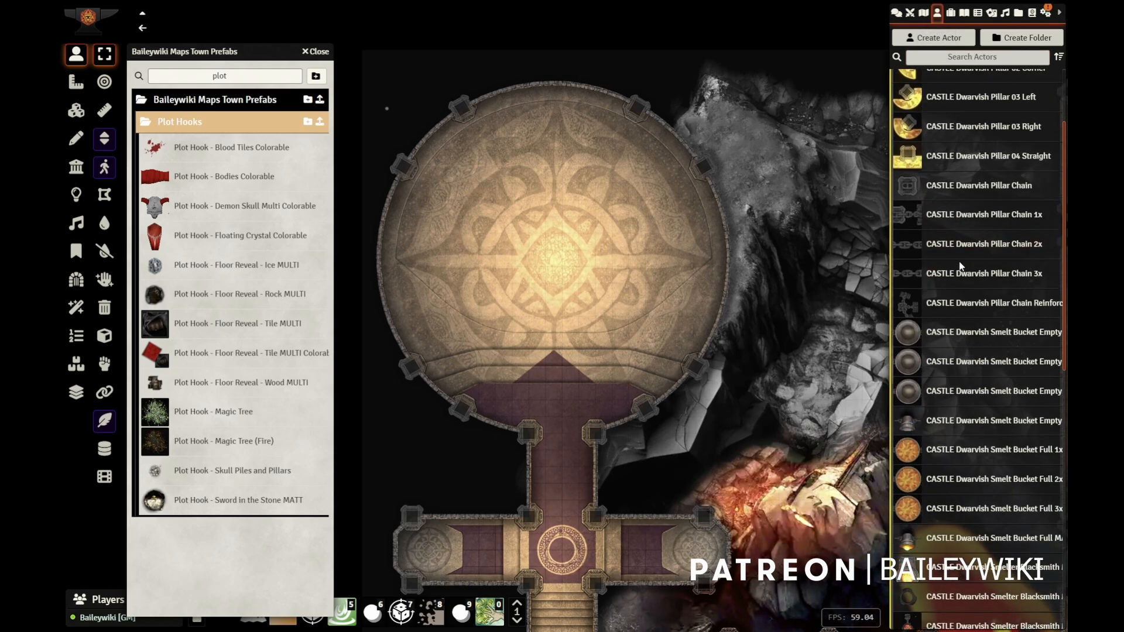
scroll(down, 3)
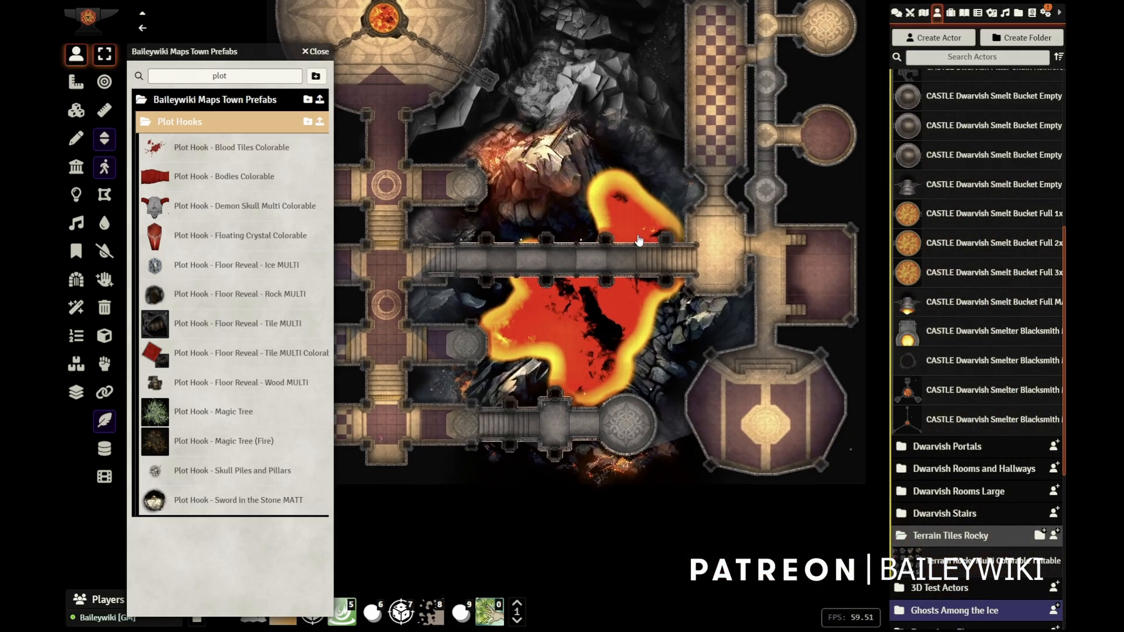
drag(638, 240, 545, 314)
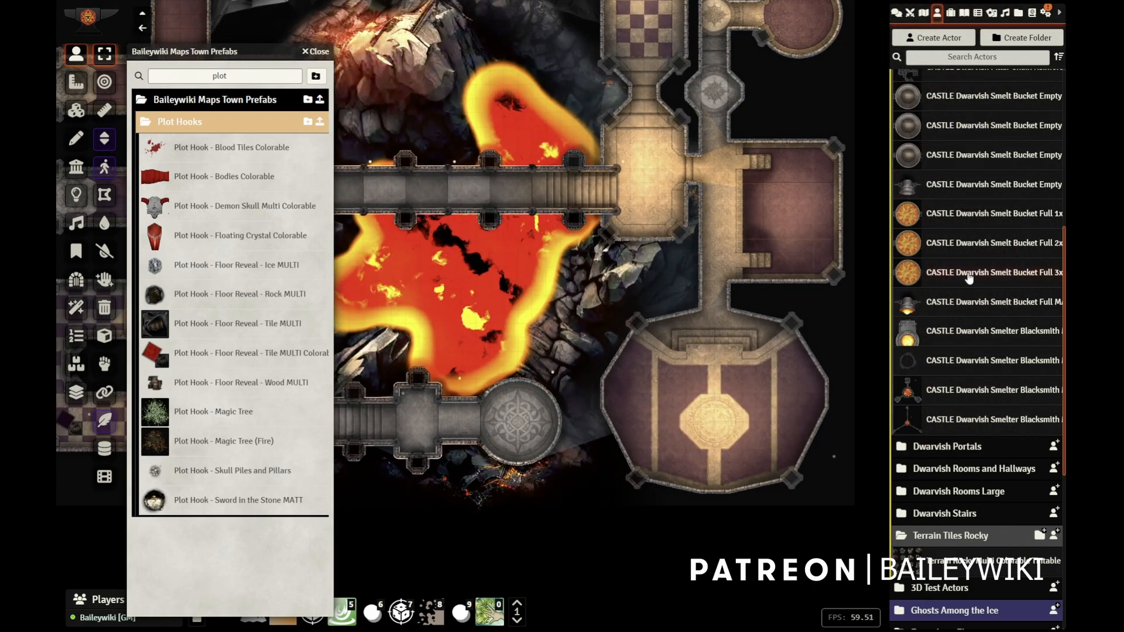
scroll(down, 3)
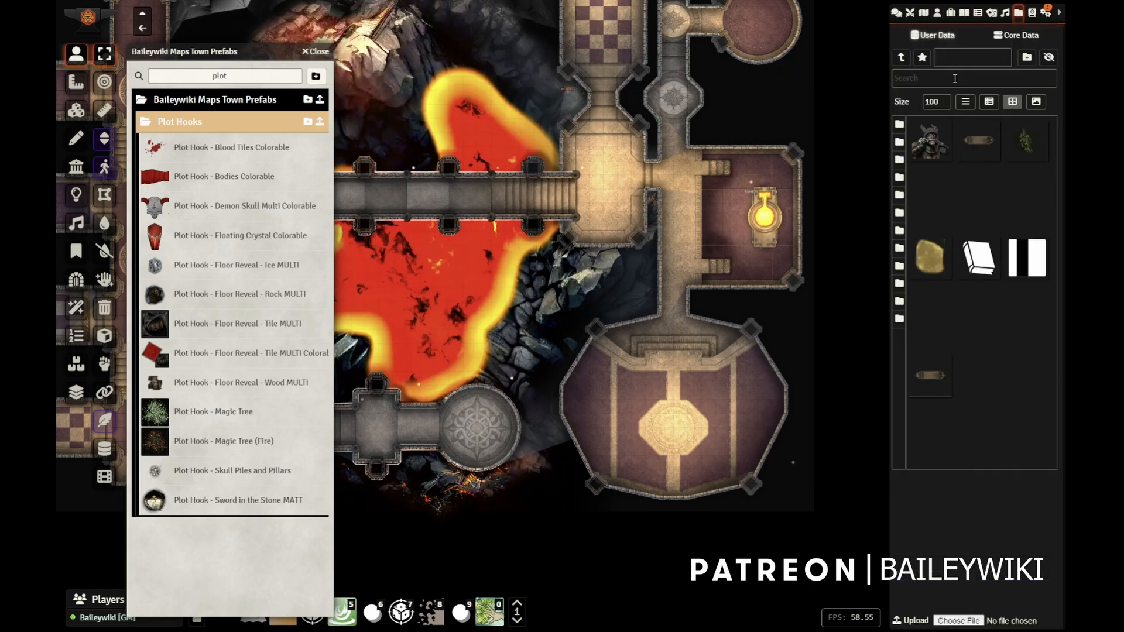
Search the Tile Browser for 'anvil' and close the Town Prefabs window.
text(anvil)
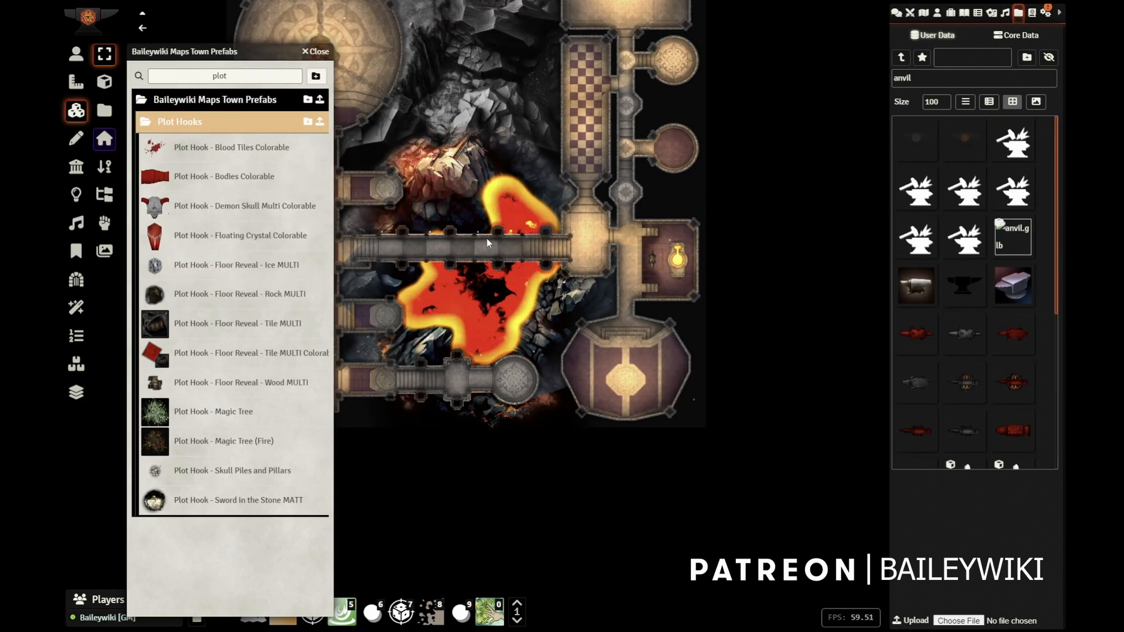
click(314, 51)
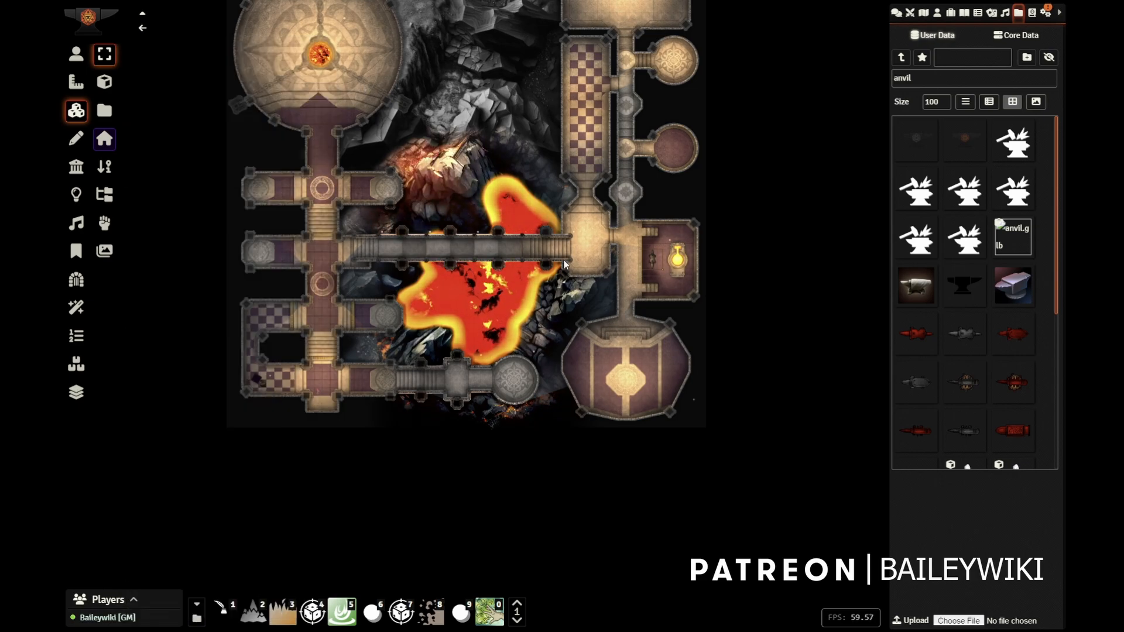
Drag the token on the Token layer into the round room beside the smelt bucket.
click(75, 54)
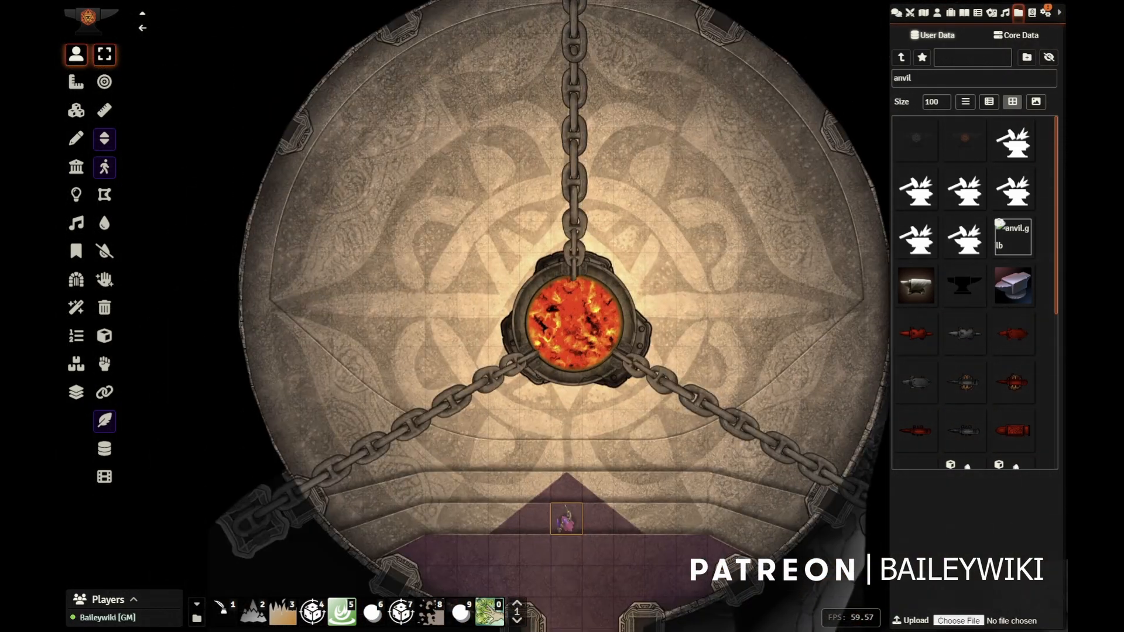
drag(565, 519, 472, 341)
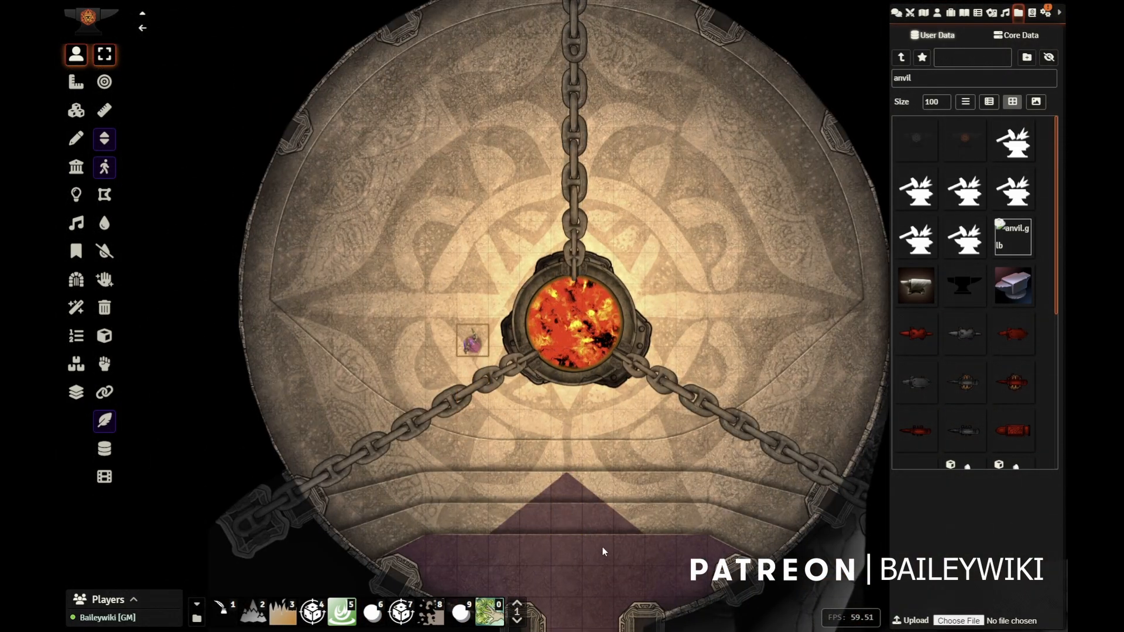
drag(472, 342, 503, 267)
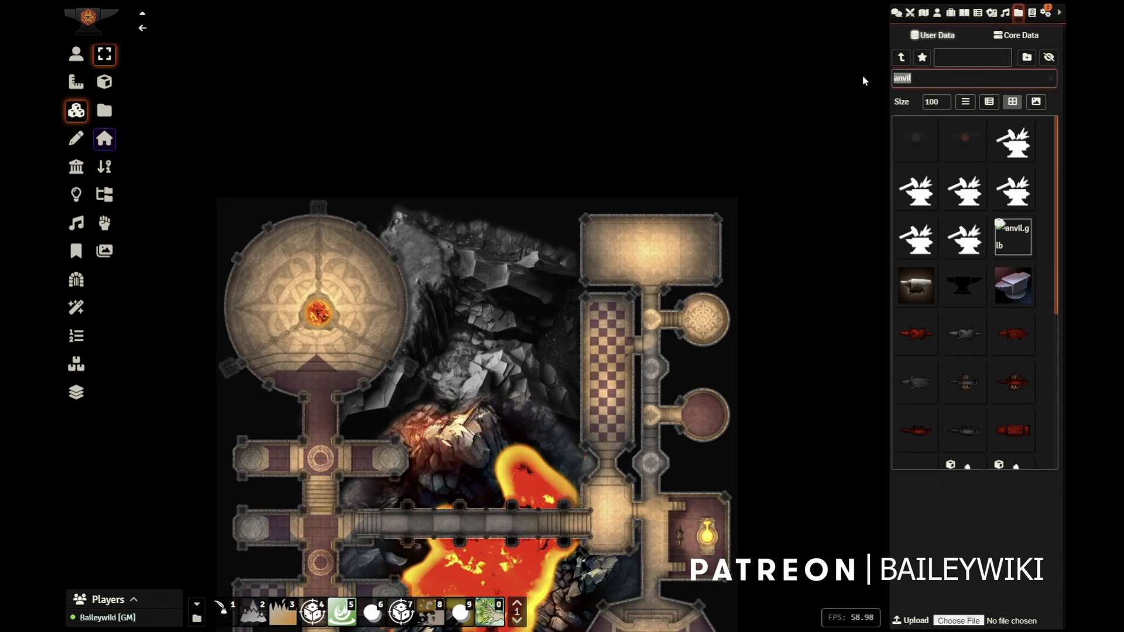
Find a stair grate tile in the Tile Browser and place it in the northeastern room.
text(stair)
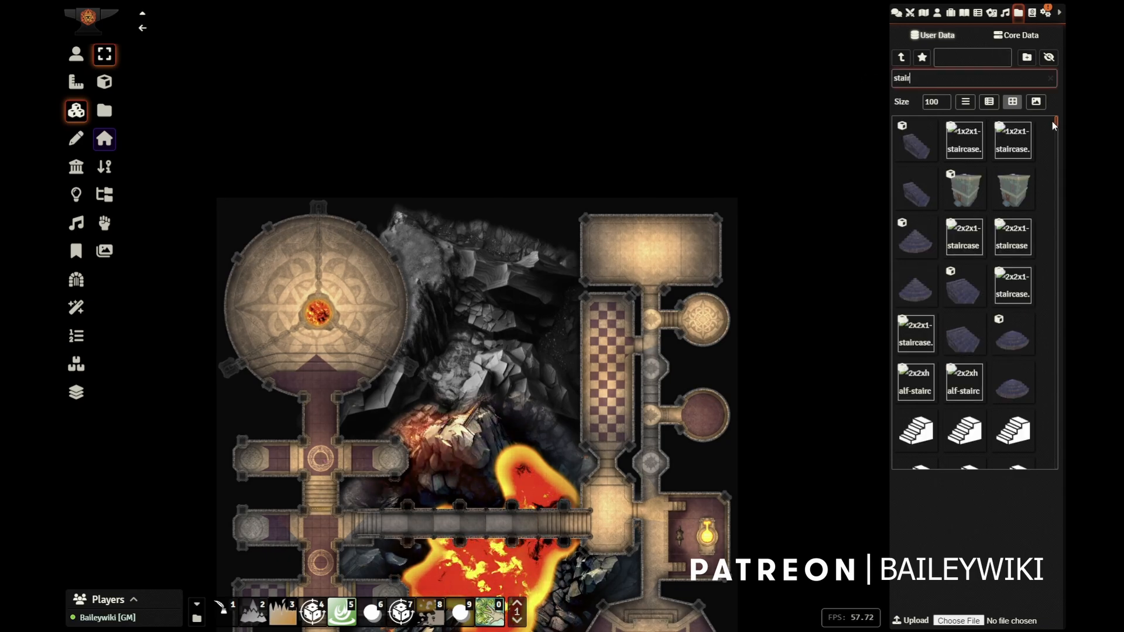
scroll(down, 3)
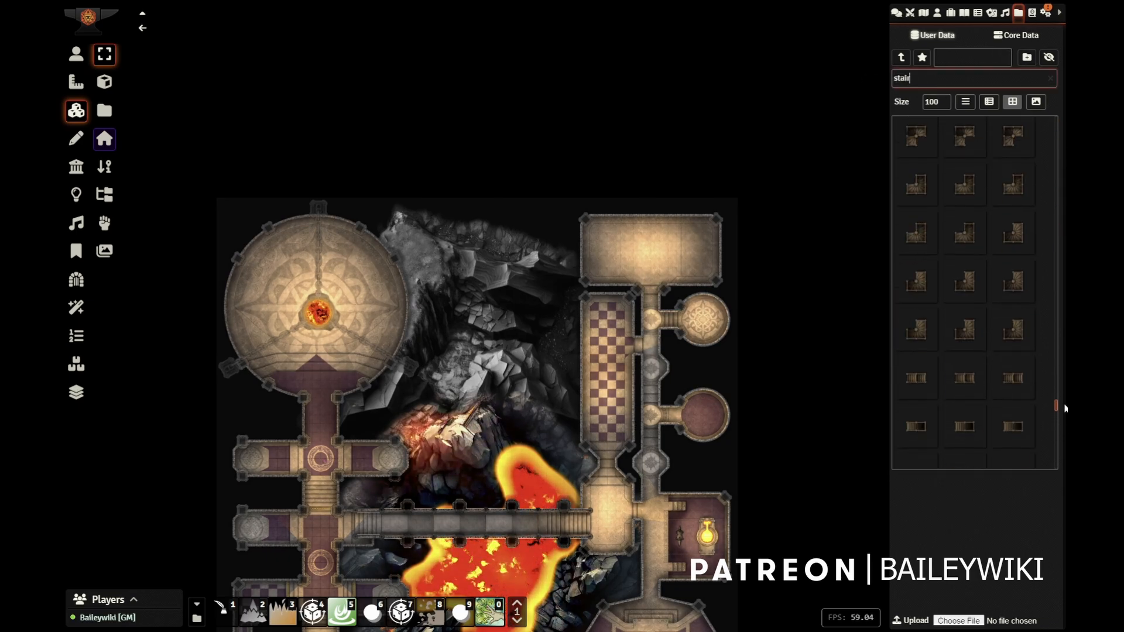
scroll(down, 3)
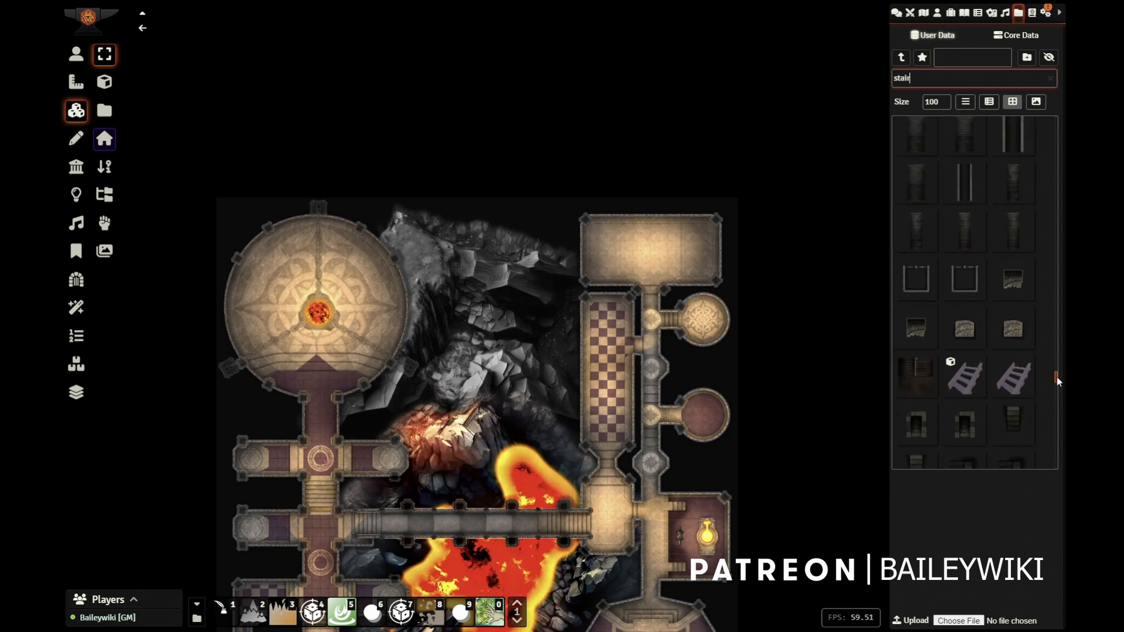
scroll(down, 3)
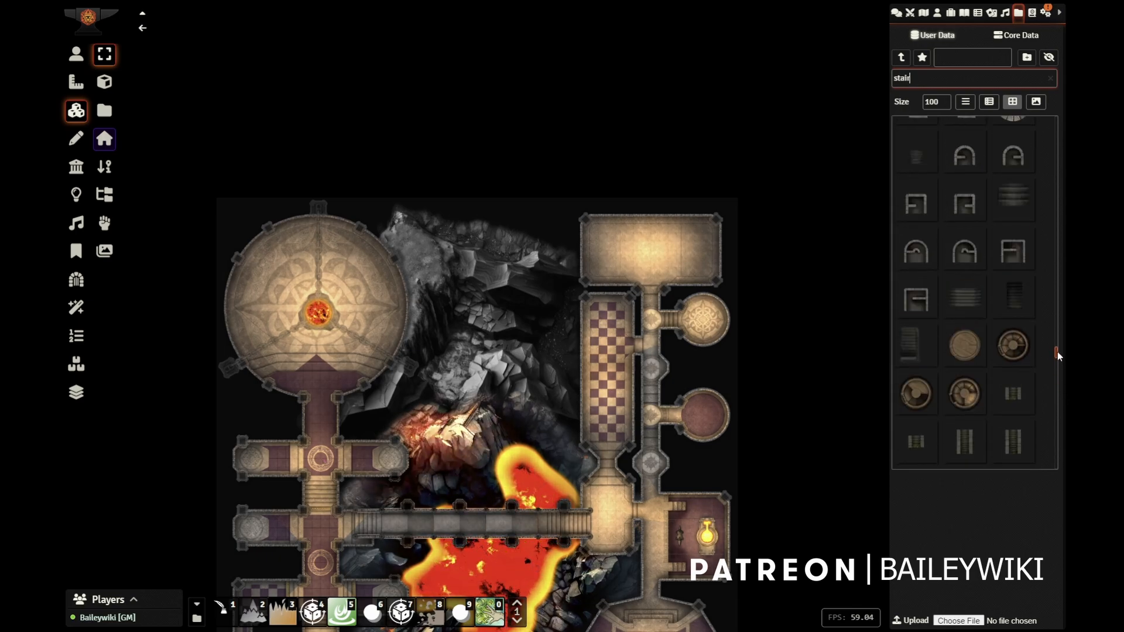
scroll(down, 3)
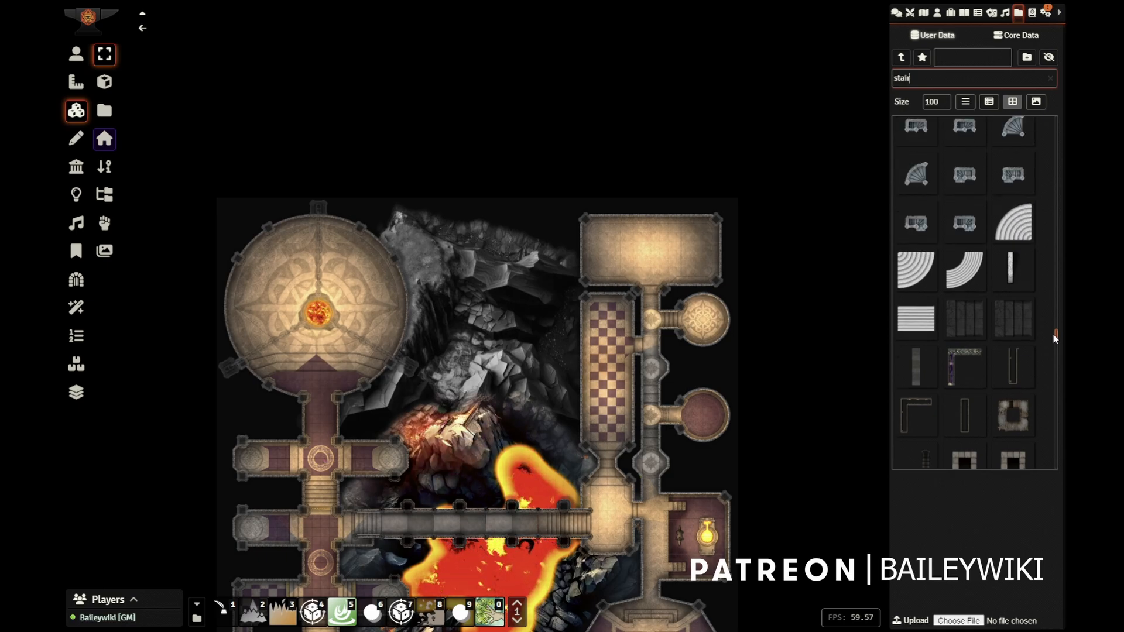
scroll(down, 3)
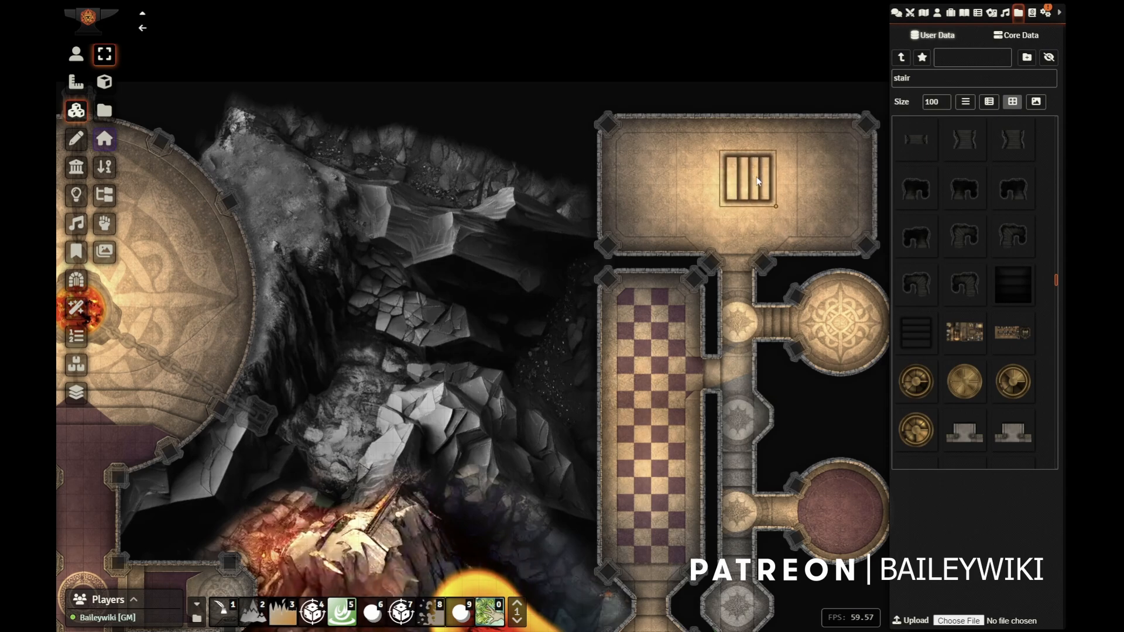
drag(746, 179, 635, 176)
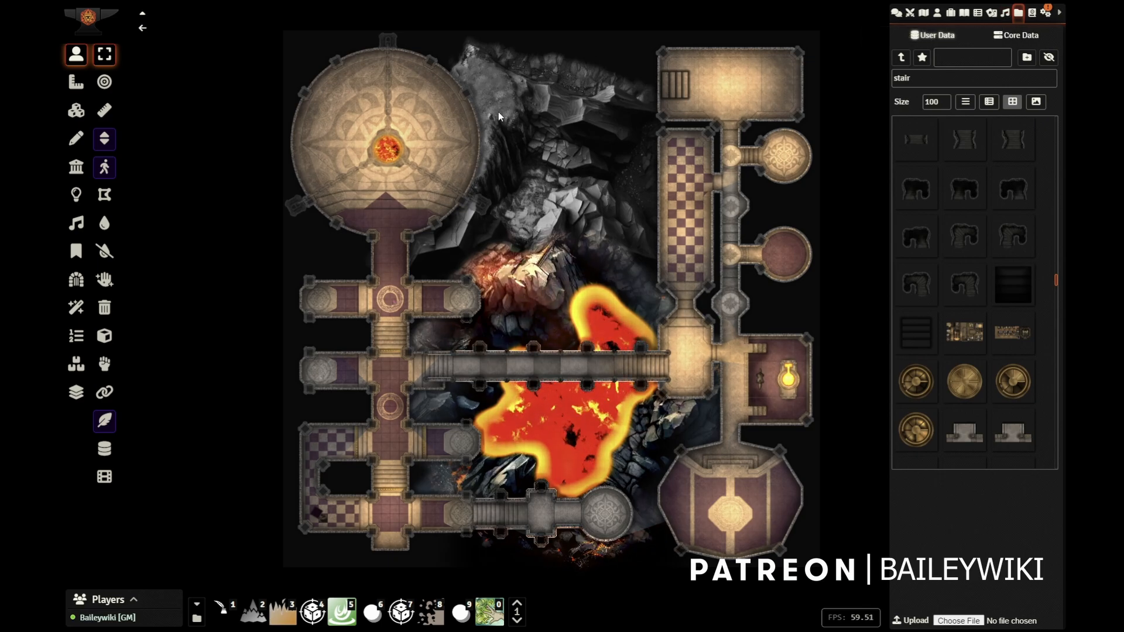
mouse_move(75, 166)
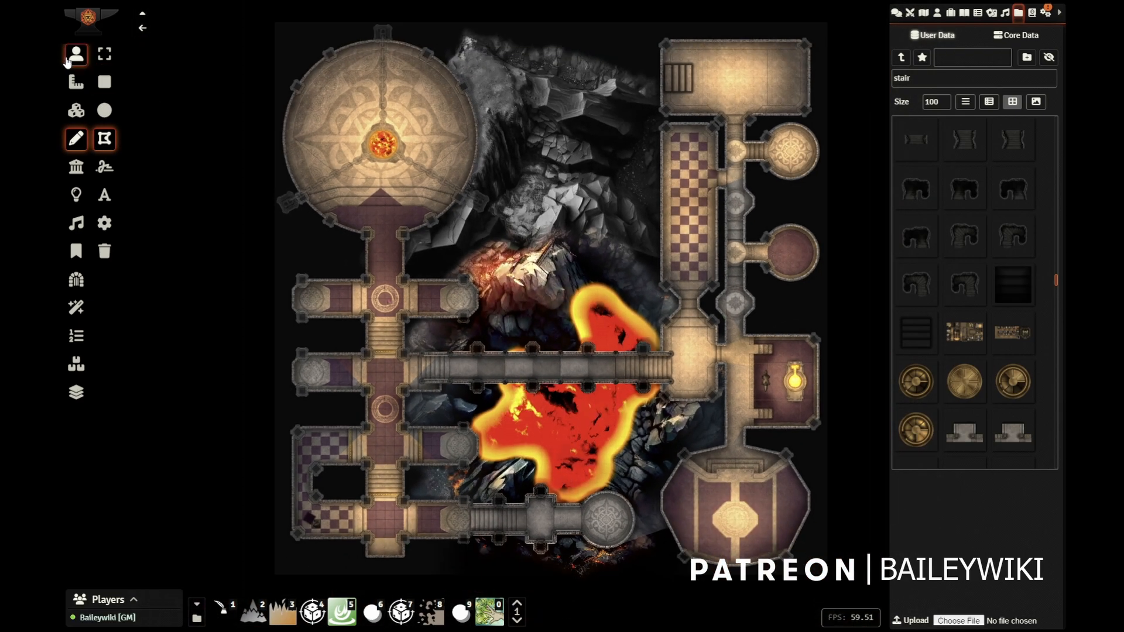
click(75, 54)
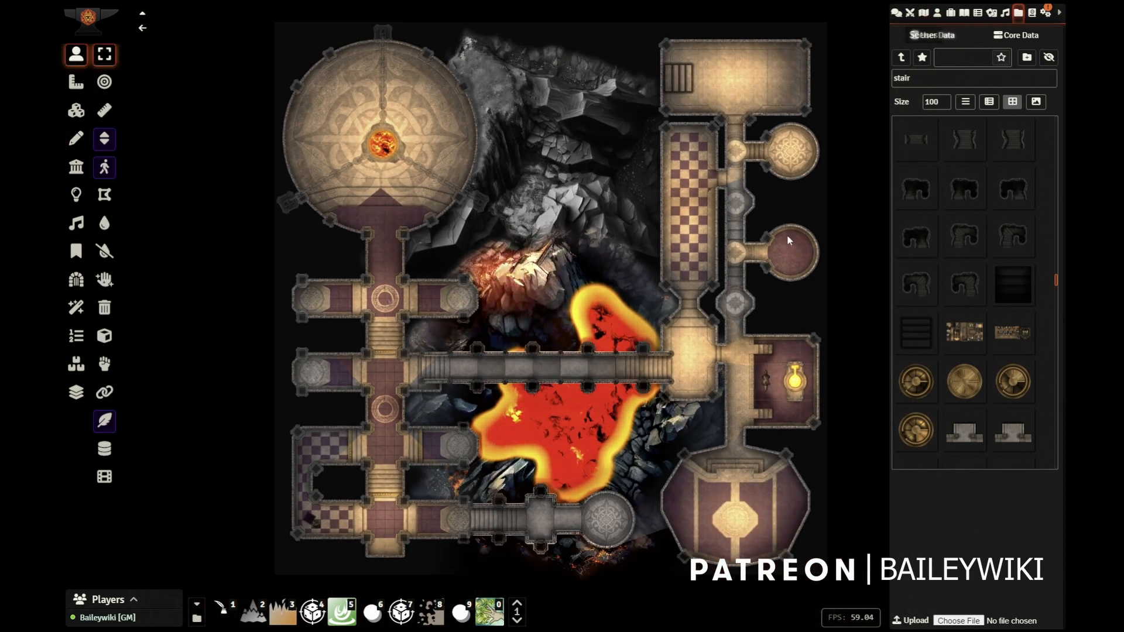